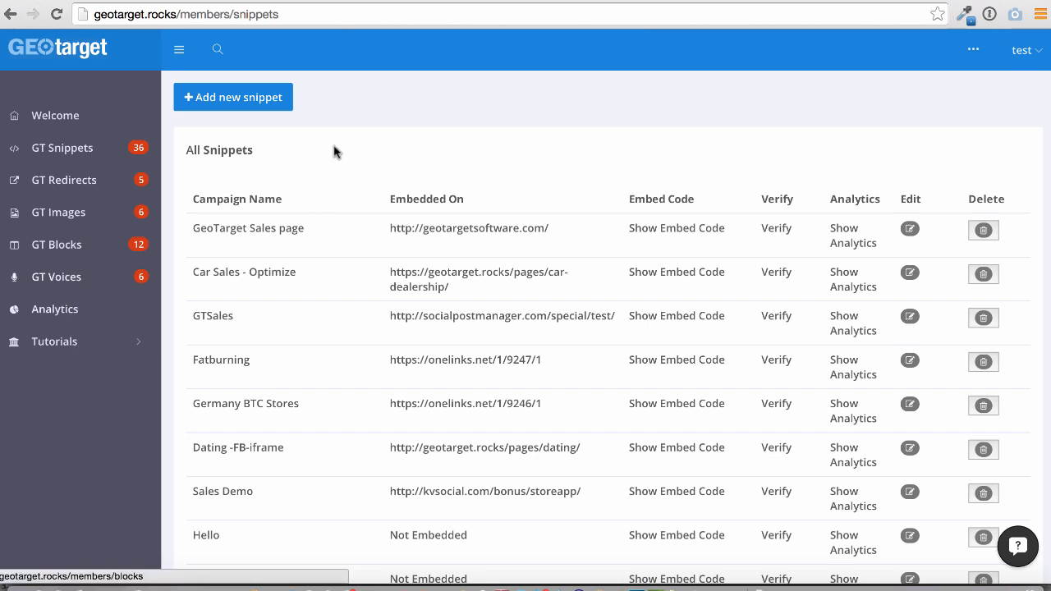
pyautogui.moveTo(458, 143)
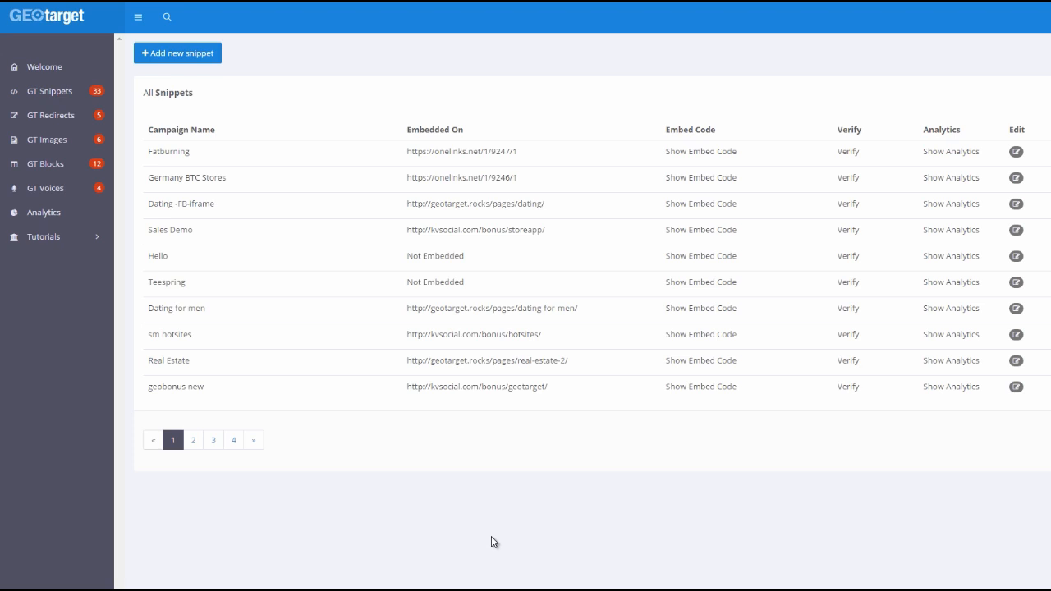
pyautogui.moveTo(52, 166)
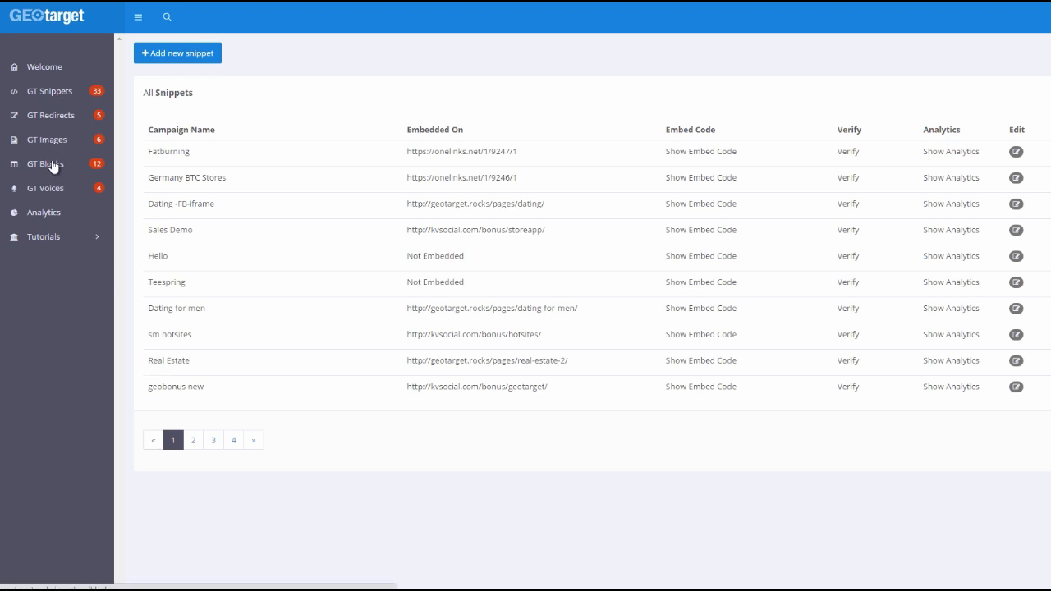
pyautogui.moveTo(510, 202)
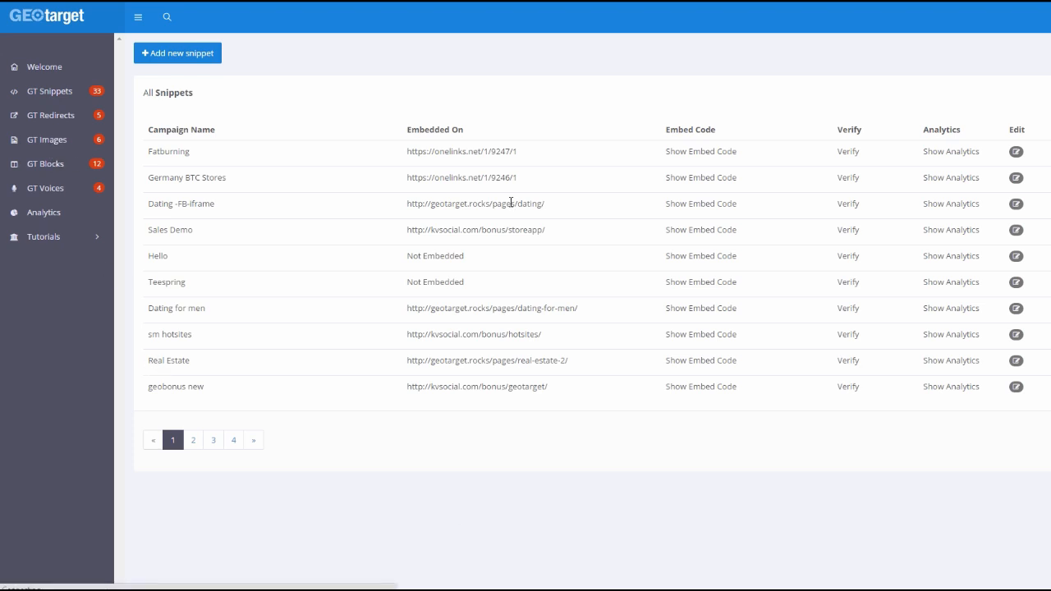
# Open GT Blocks to show the All Blocks table of geo-targeted block campaigns.
pyautogui.click(47, 164)
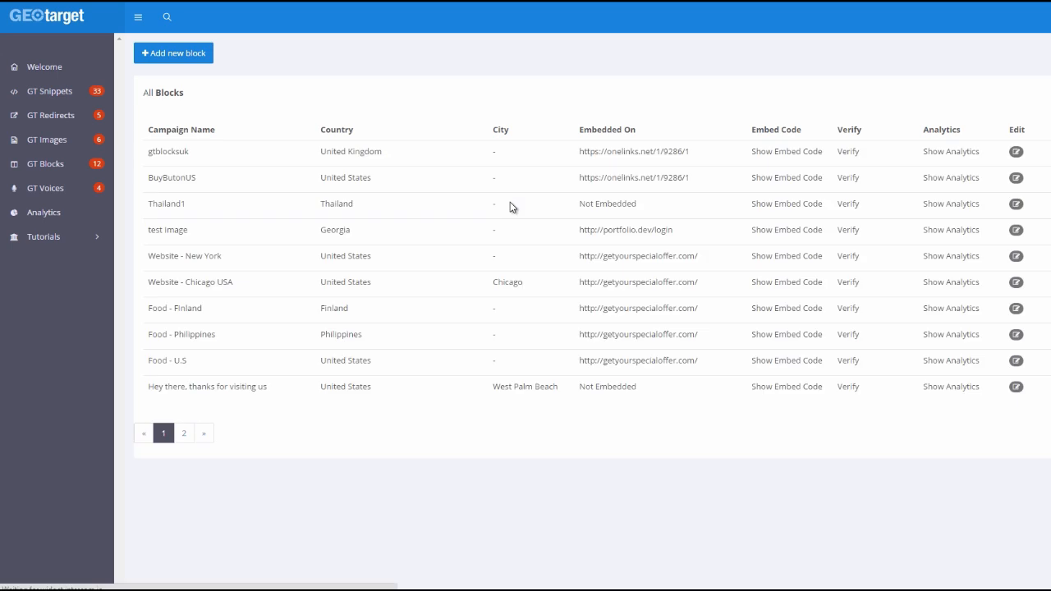
pyautogui.moveTo(254, 173)
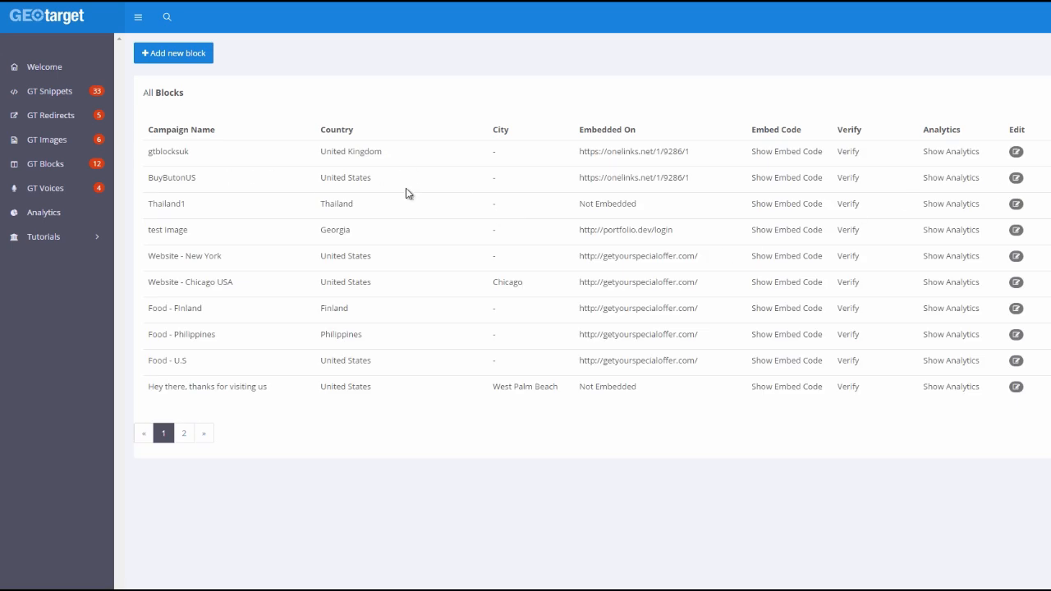
pyautogui.doubleClick(168, 151)
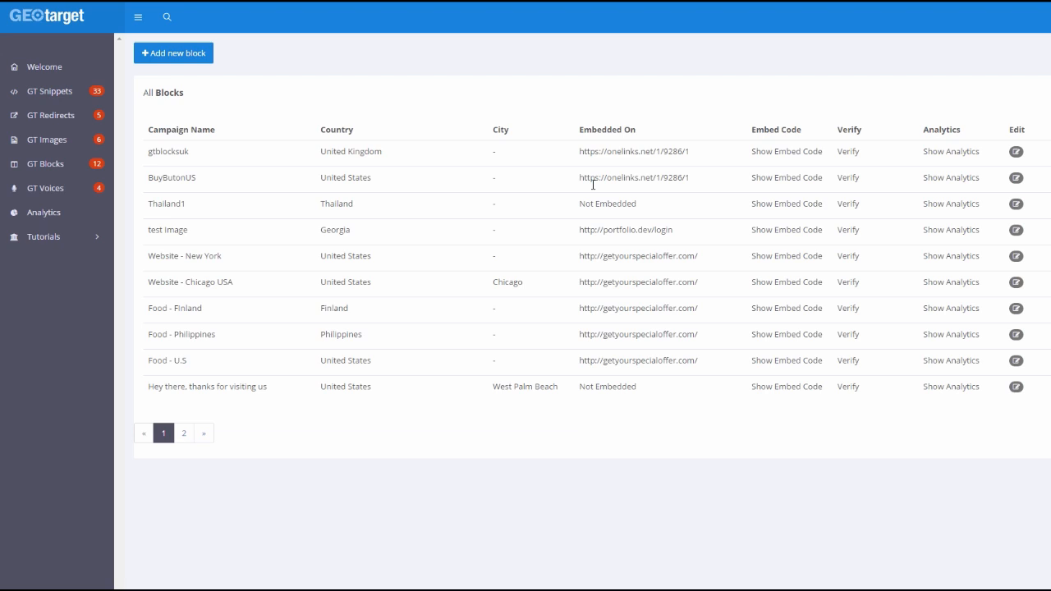
pyautogui.moveTo(680, 182)
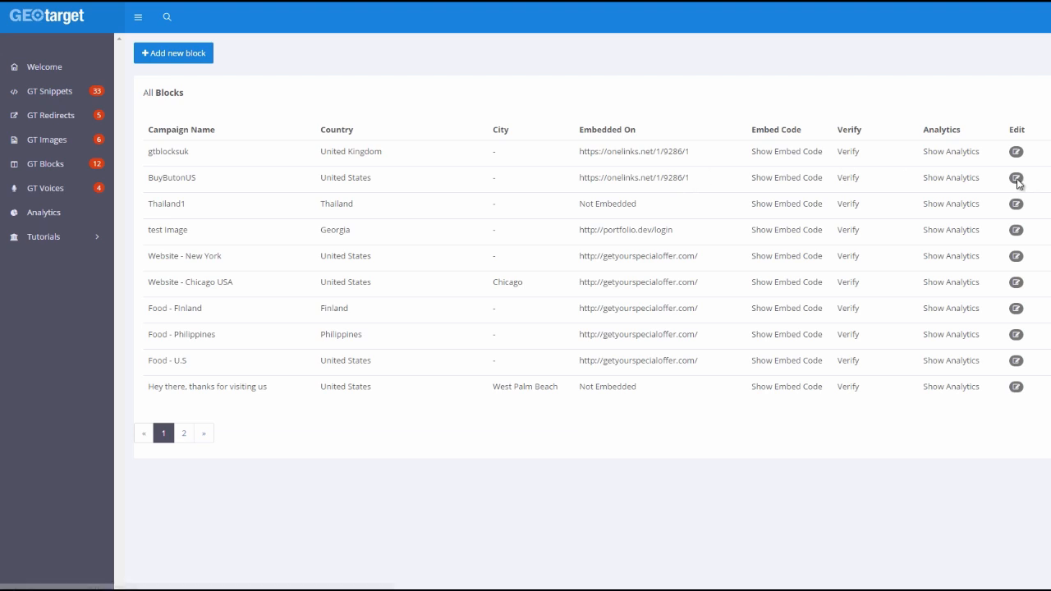
# Open the onelinks.net page embedding the gtblocks campaign, with its Attention banner and Bitcoin video.
pyautogui.click(1016, 178)
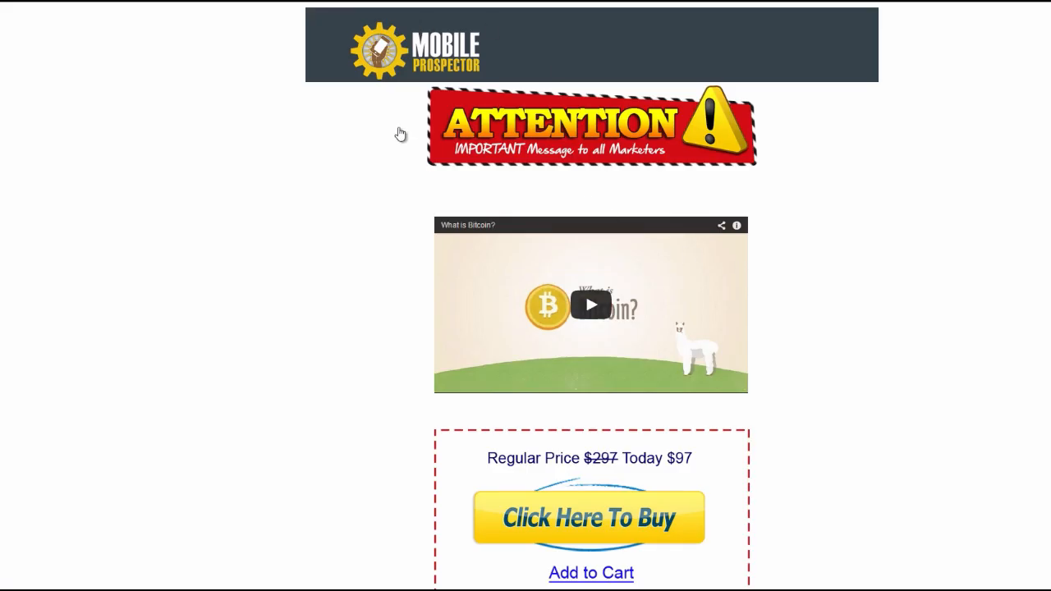
pyautogui.moveTo(842, 197)
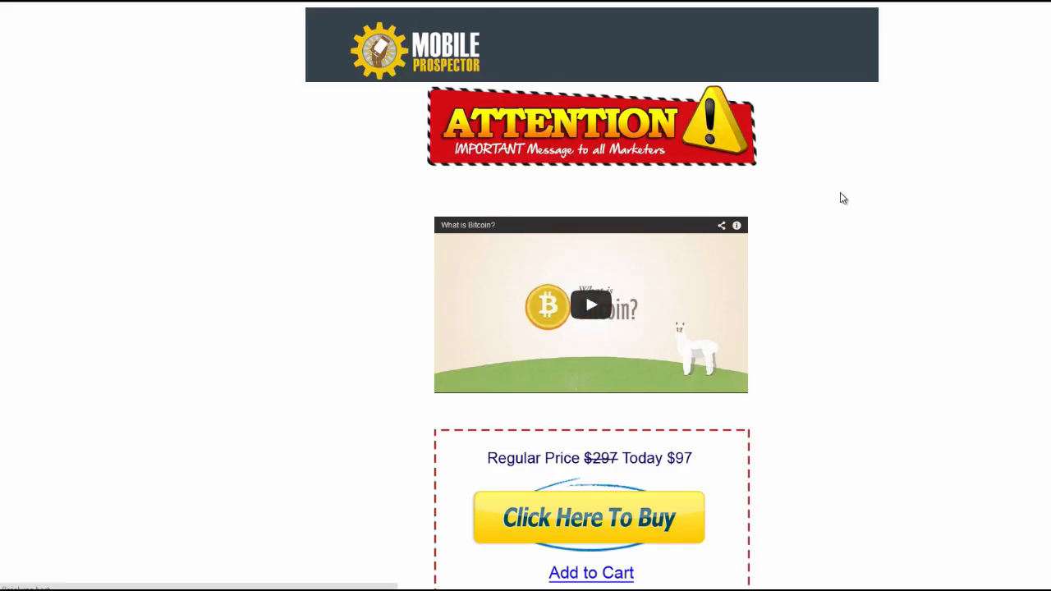
pyautogui.moveTo(506, 202)
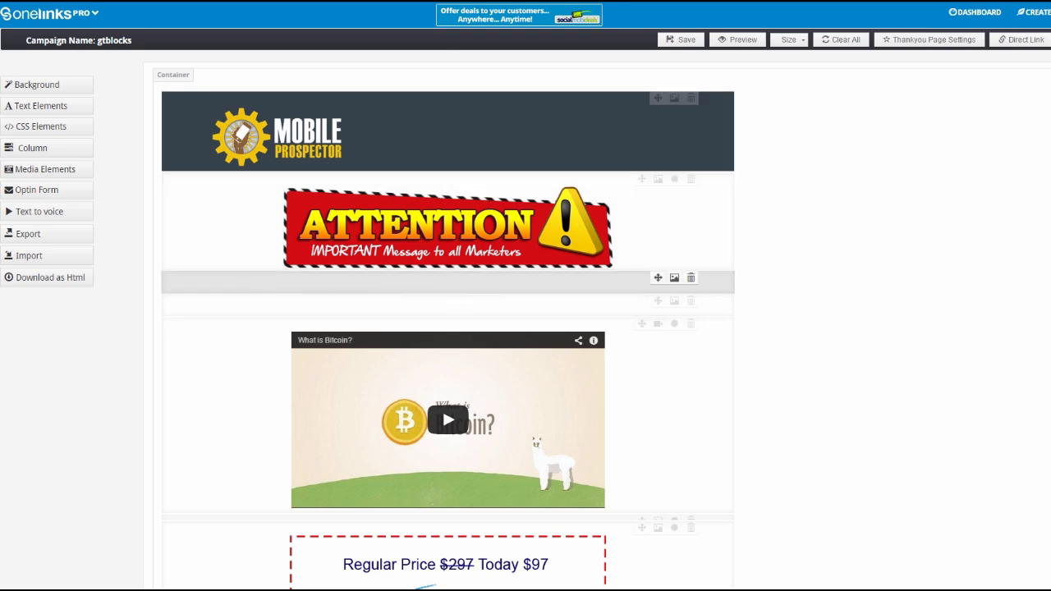
pyautogui.click(736, 40)
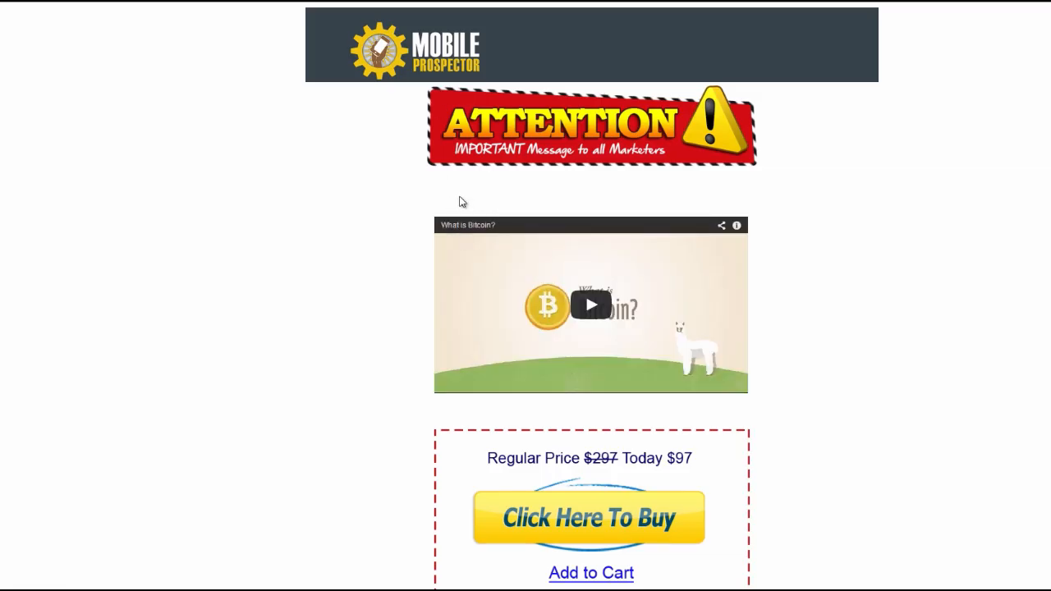
pyautogui.moveTo(357, 202)
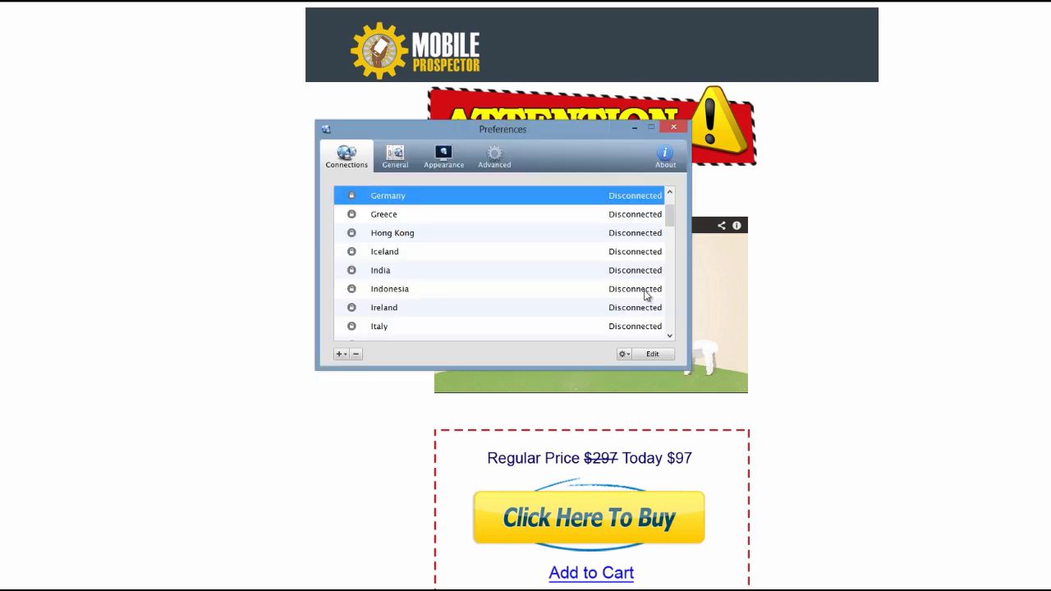
# Connect the VPN to the USA - New York server, then close the server list.
pyautogui.scroll(-3)
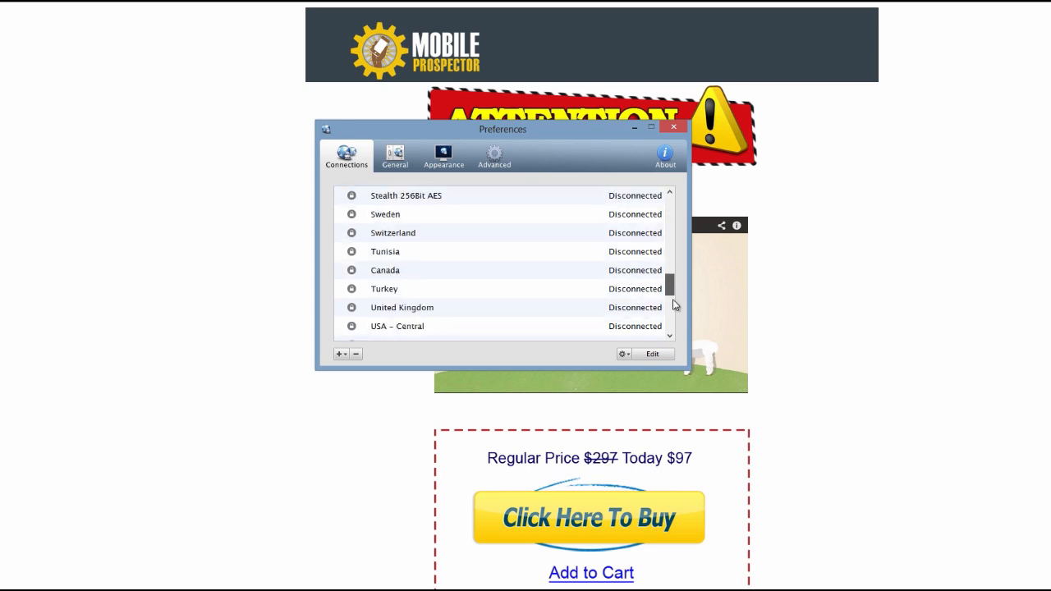
pyautogui.scroll(-3)
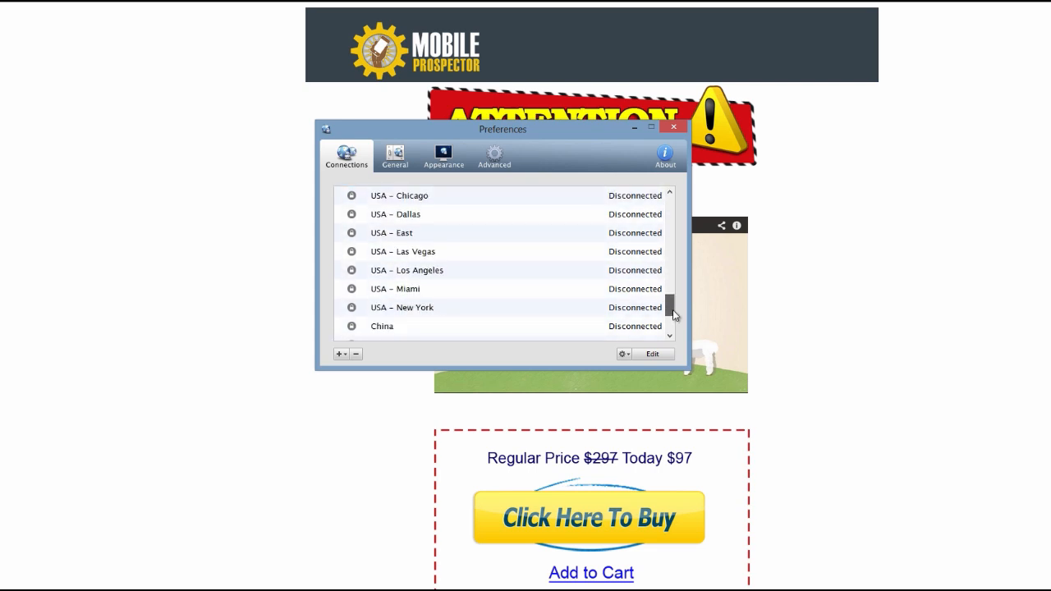
pyautogui.click(401, 307)
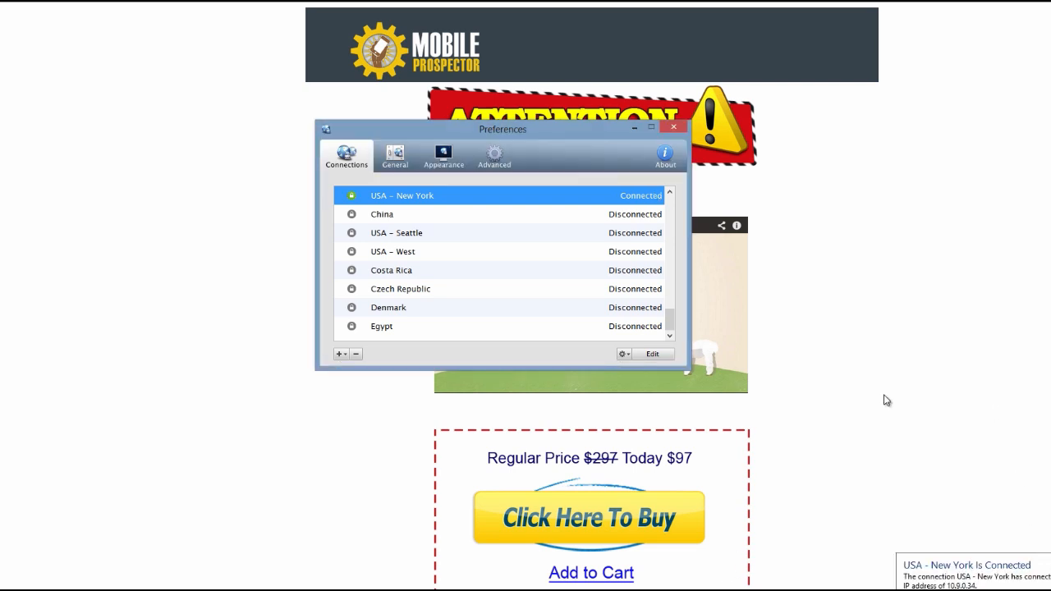
pyautogui.click(672, 126)
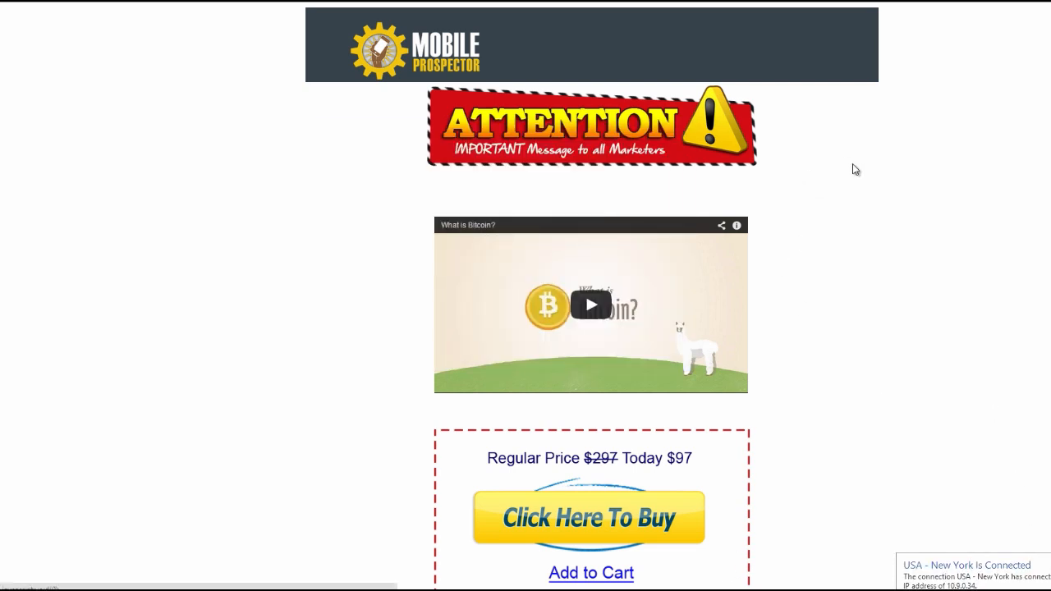
# Reload the sales page through the New York connection to reveal US-targeted content.
pyautogui.rightClick(856, 169)
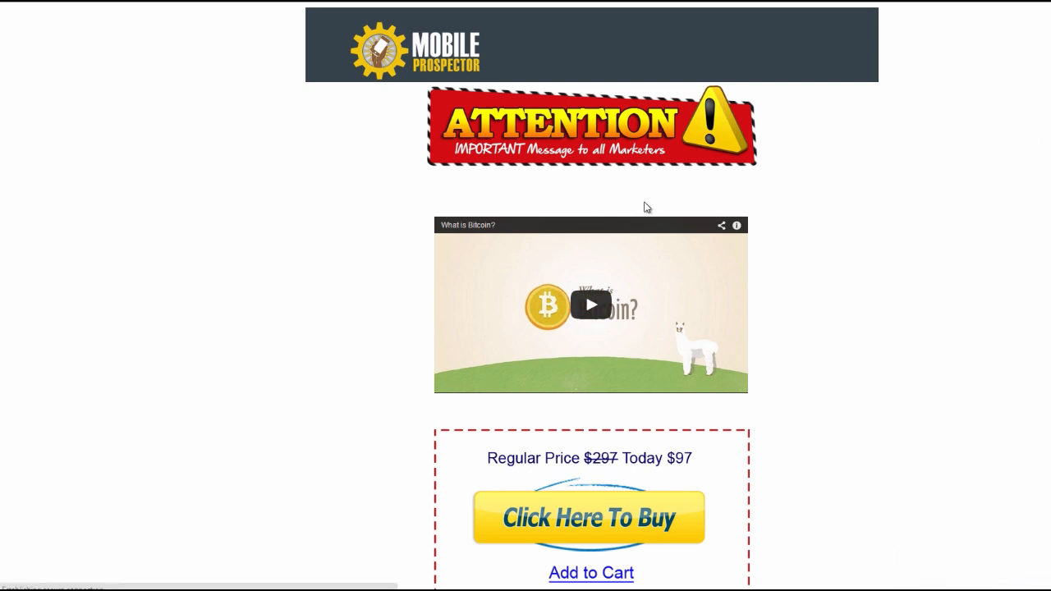
pyautogui.moveTo(597, 191)
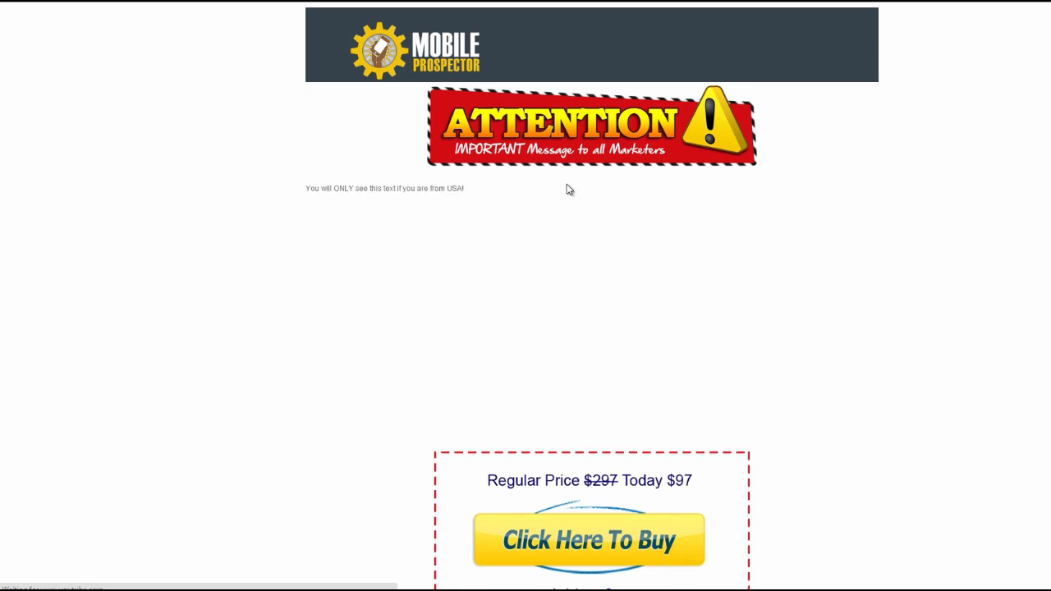
pyautogui.moveTo(307, 194)
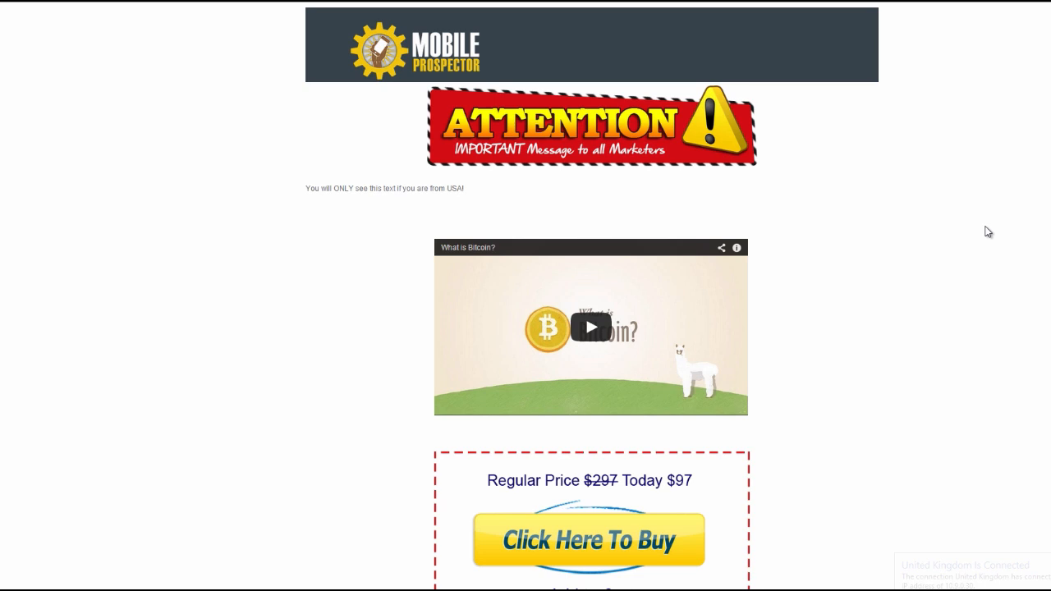
pyautogui.moveTo(1025, 271)
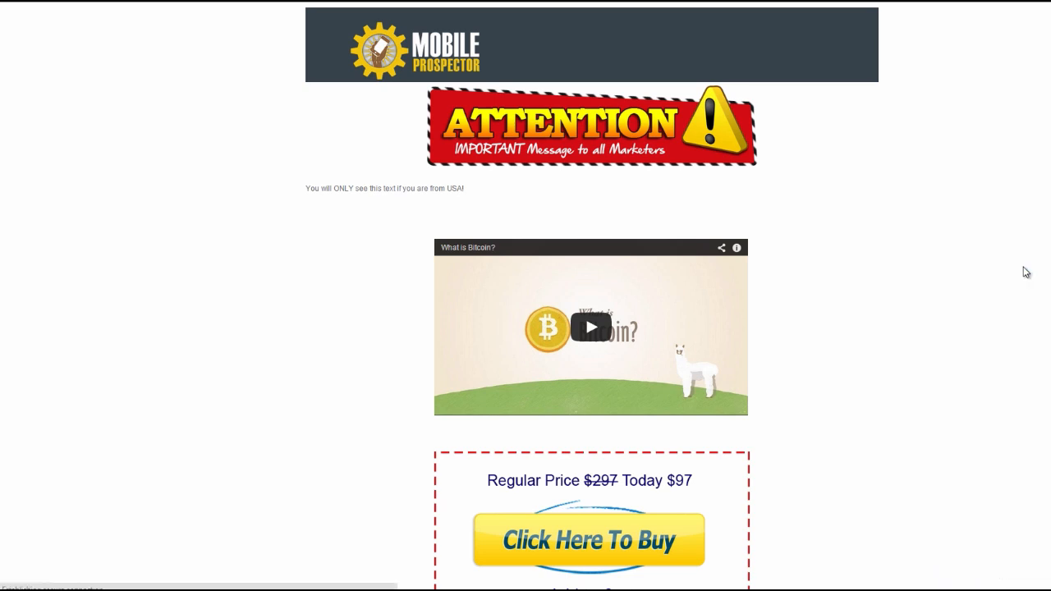
pyautogui.moveTo(317, 192)
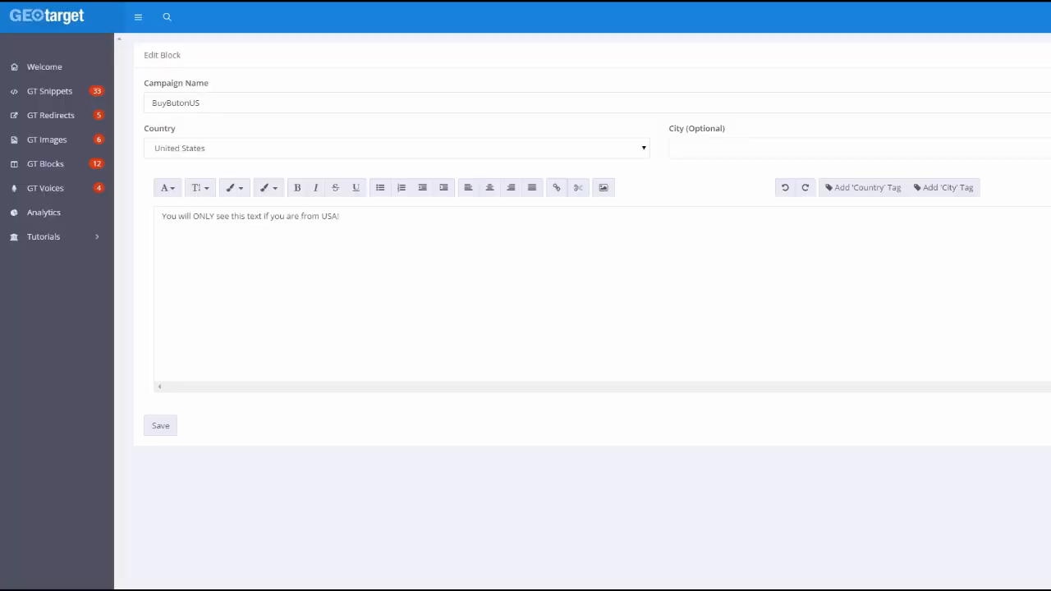
pyautogui.moveTo(80, 165)
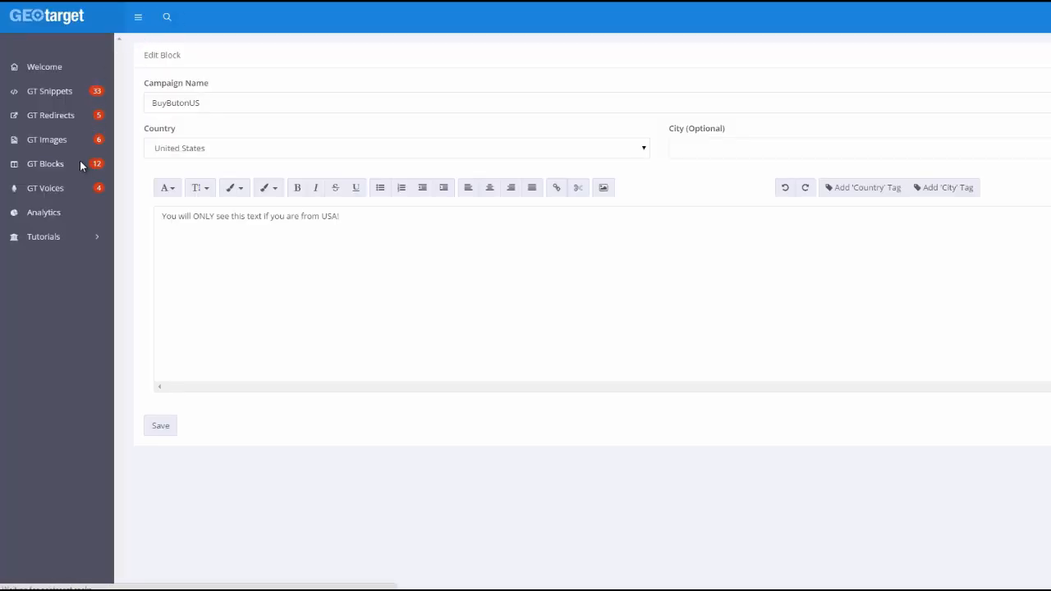
# Leave the BuyButonUS Edit Block screen for the GT Blocks list.
pyautogui.click(45, 163)
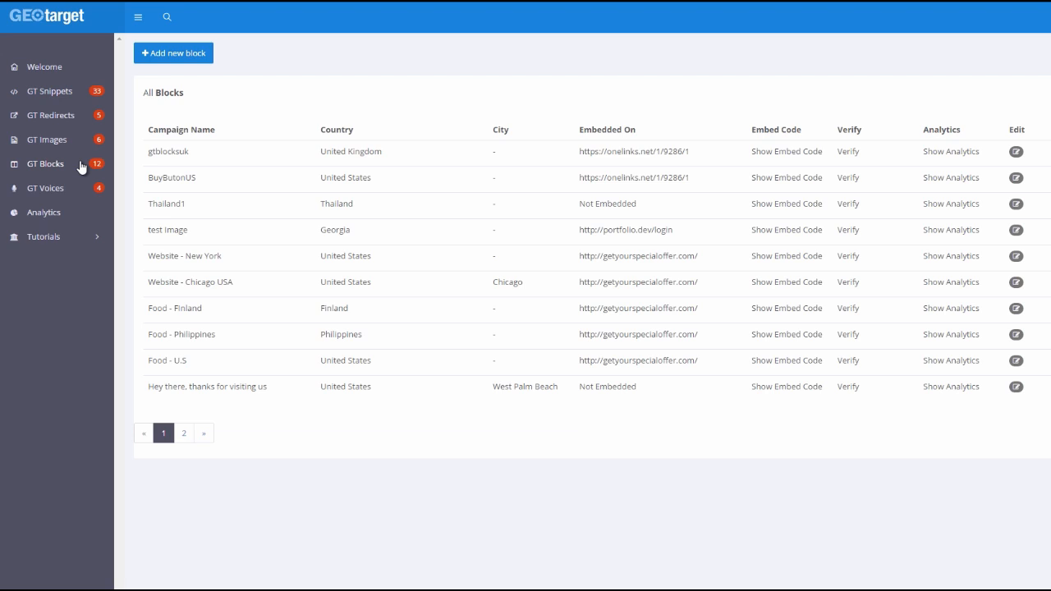
pyautogui.moveTo(68, 192)
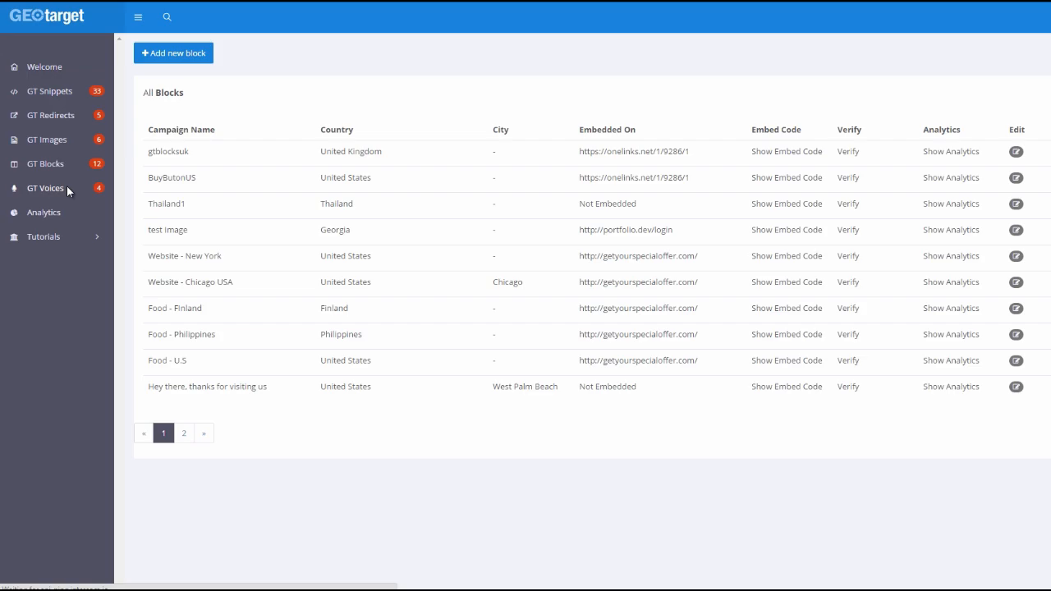
# Open GT Voices to list the four existing voice campaigns.
pyautogui.click(46, 188)
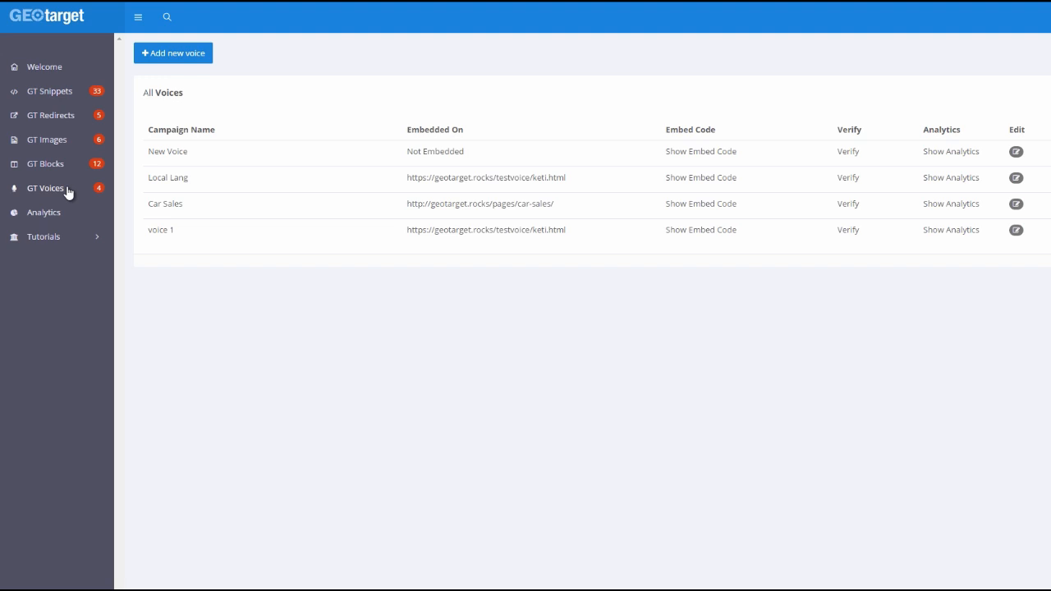
pyautogui.moveTo(185, 53)
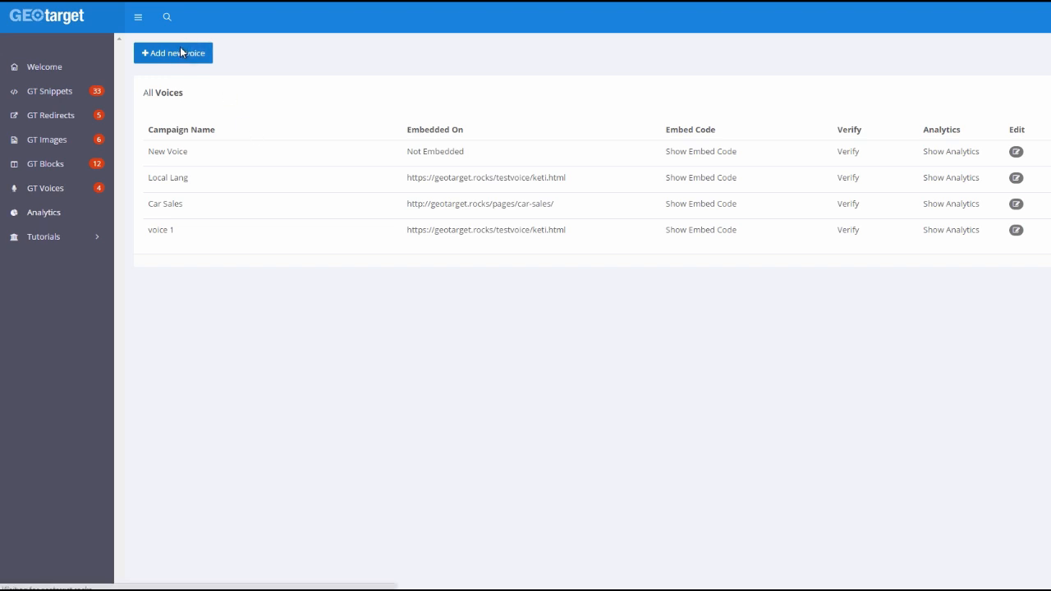
# Start a new voice named KVDemo with greeting 'Hey - welcome from' plus city and country tags.
pyautogui.click(173, 53)
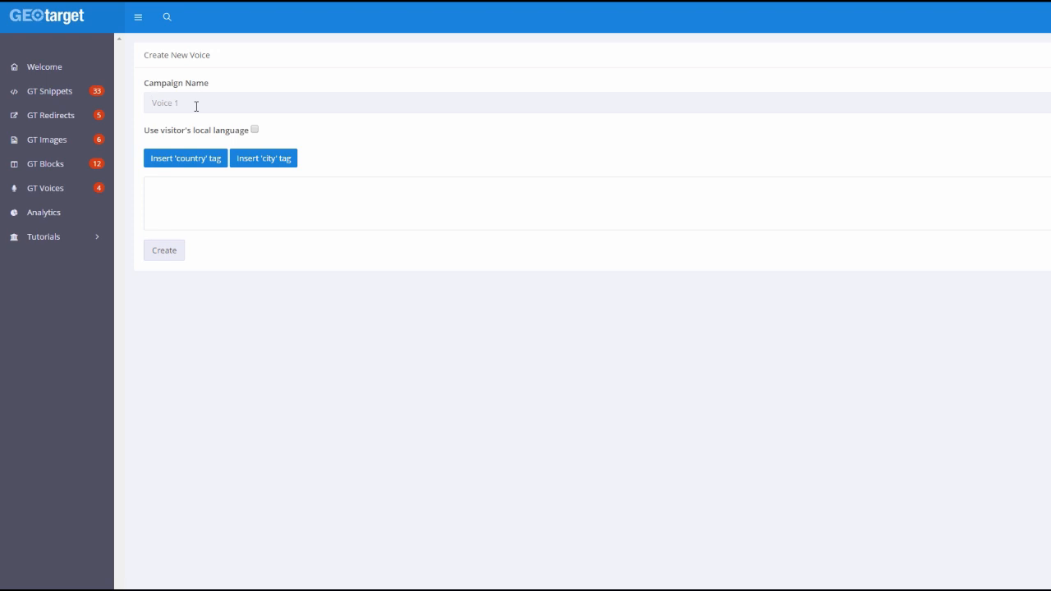
pyautogui.write('KVDemo')
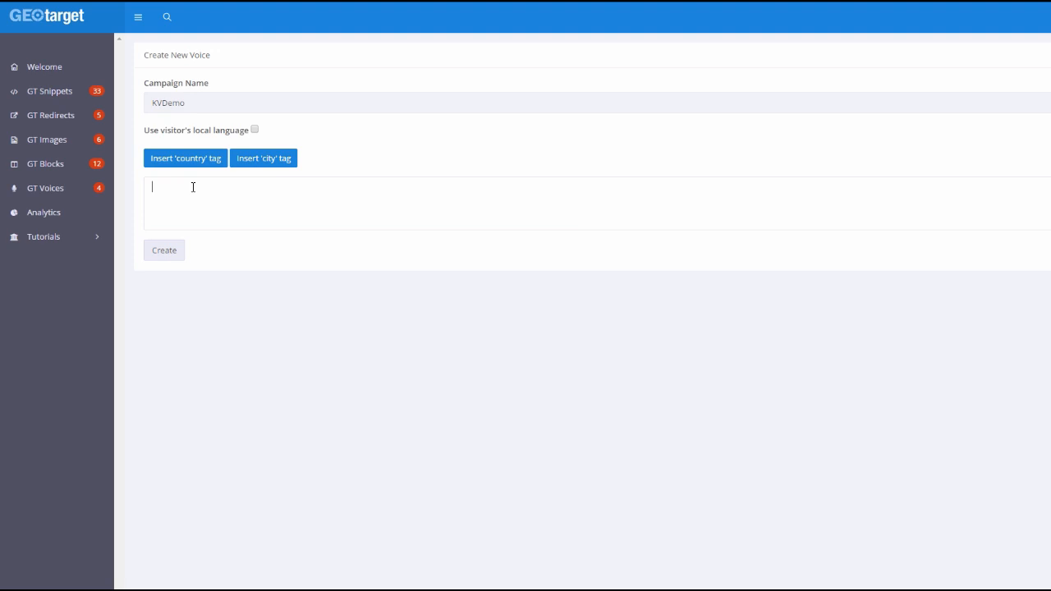
pyautogui.write('Hey - we')
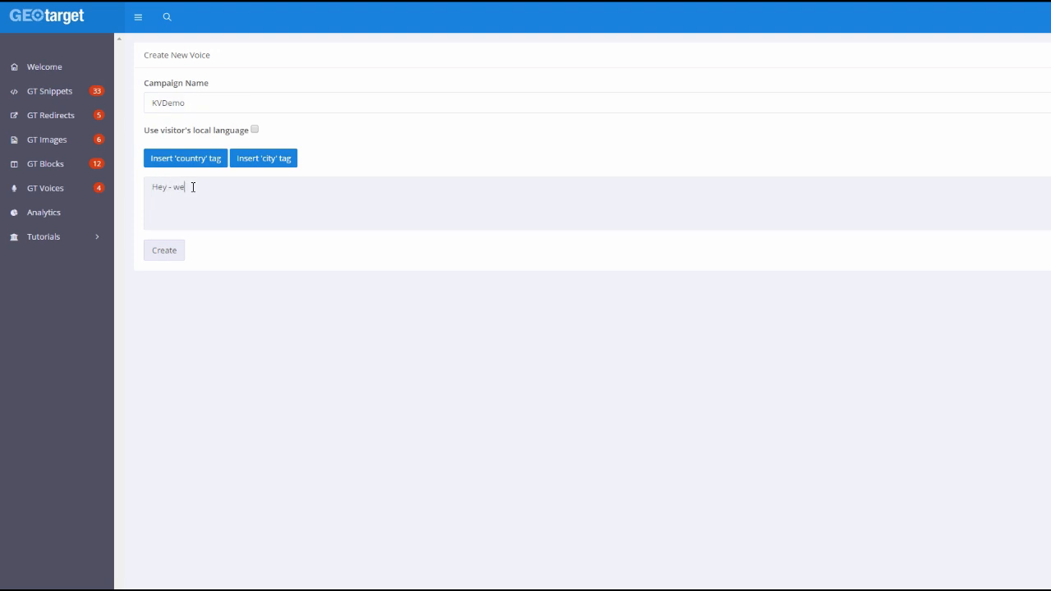
pyautogui.write('lcome from')
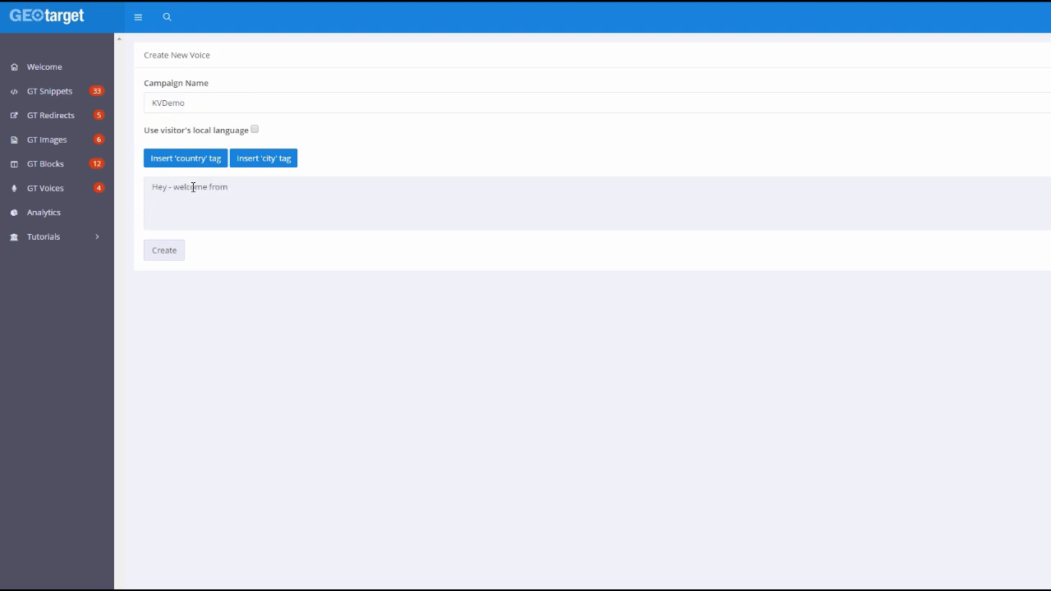
pyautogui.click(263, 157)
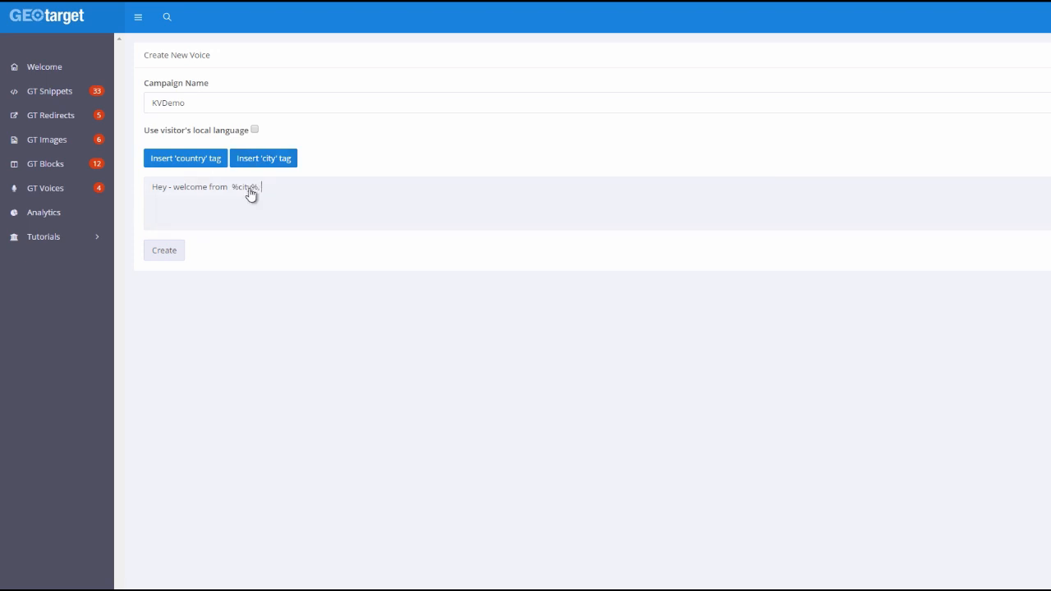
pyautogui.click(185, 158)
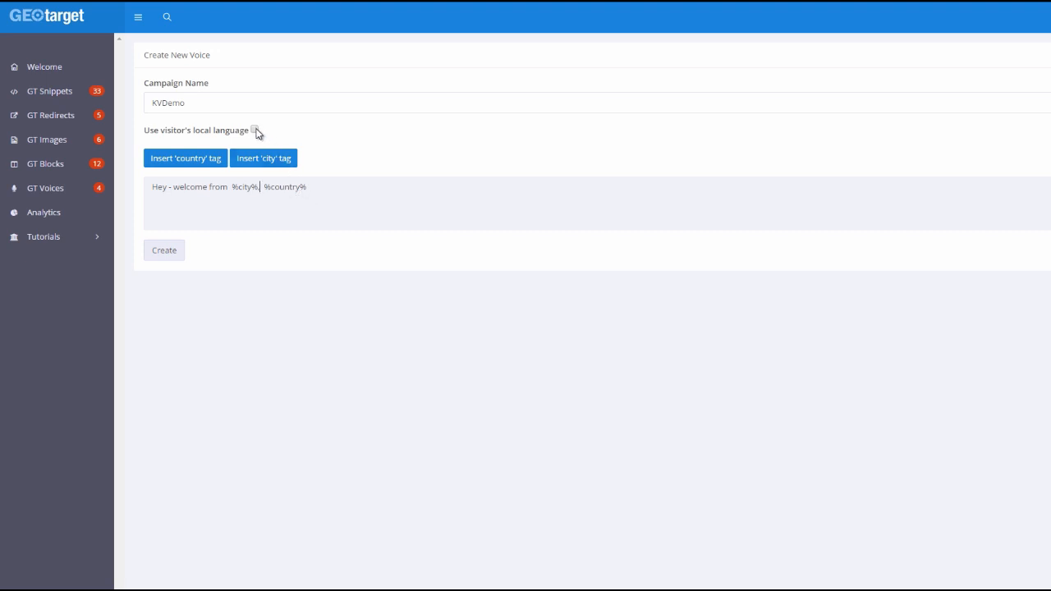
# Enable the visitor's local language option and create the KVDemo voice.
pyautogui.click(254, 130)
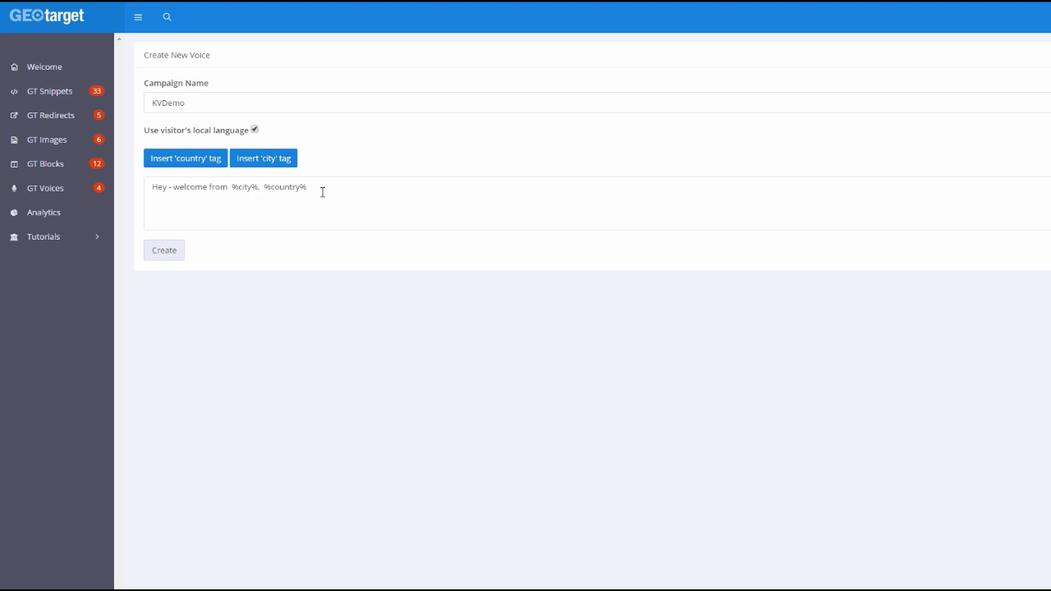
pyautogui.moveTo(173, 253)
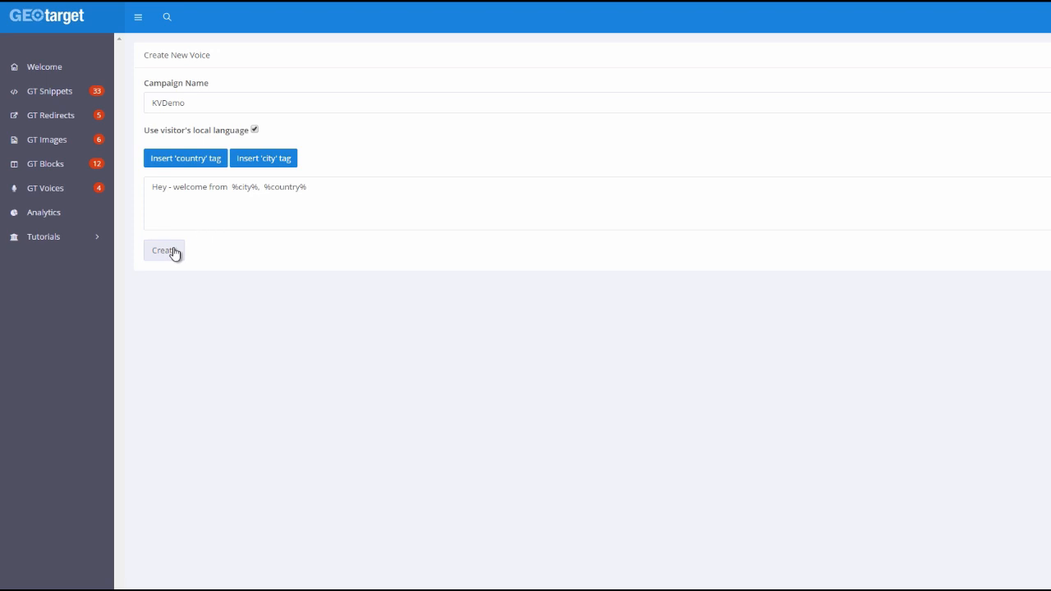
pyautogui.click(164, 250)
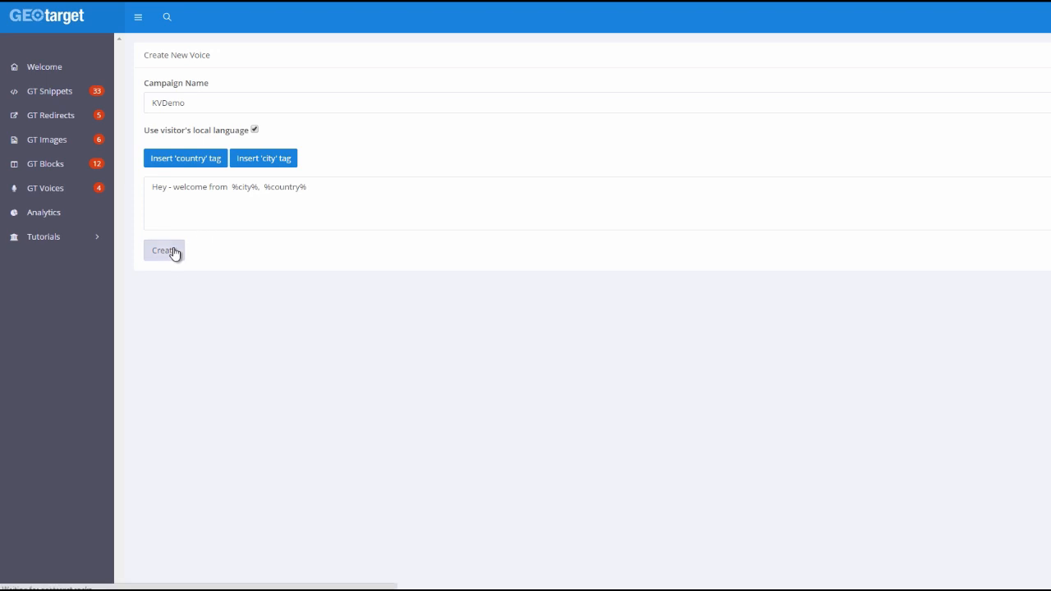
pyautogui.click(163, 251)
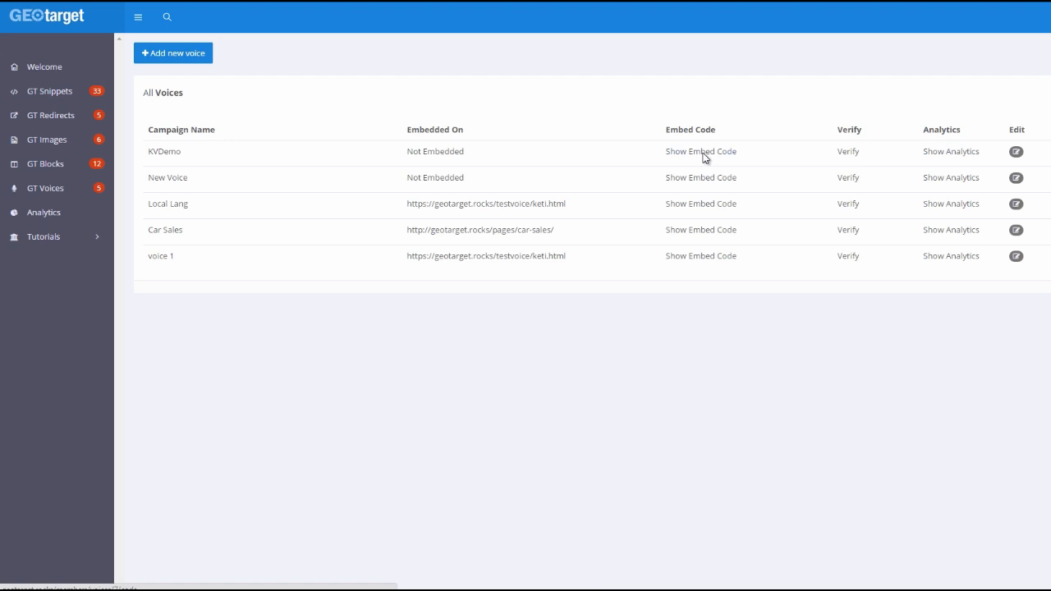
# Show the widget embed script for the KVDemo voice campaign.
pyautogui.click(700, 151)
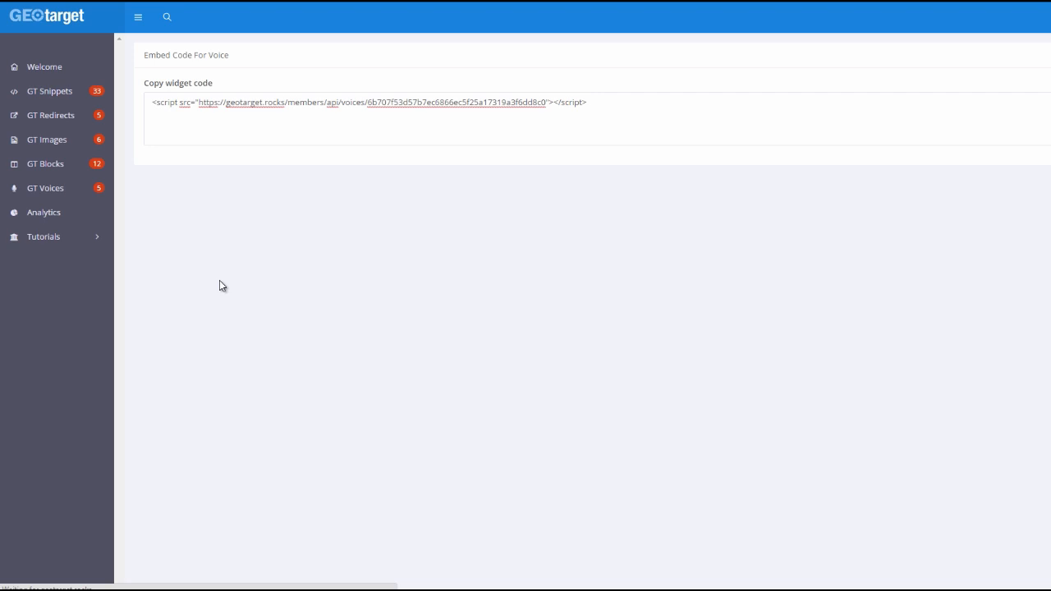
# Open Analytics, collapse the sidebar, and check the Per Page row options.
pyautogui.click(43, 212)
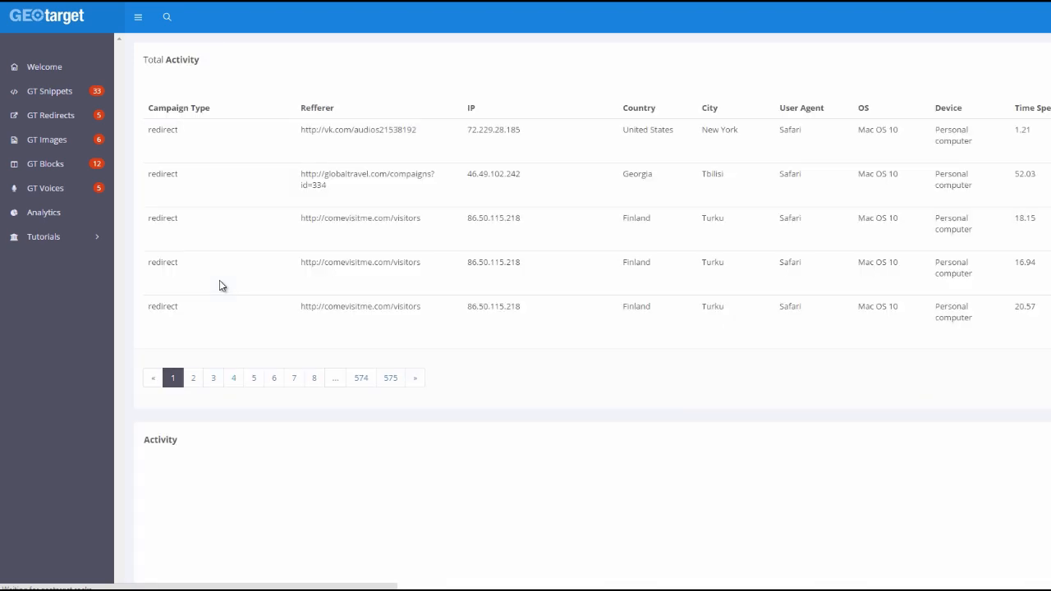
pyautogui.moveTo(713, 292)
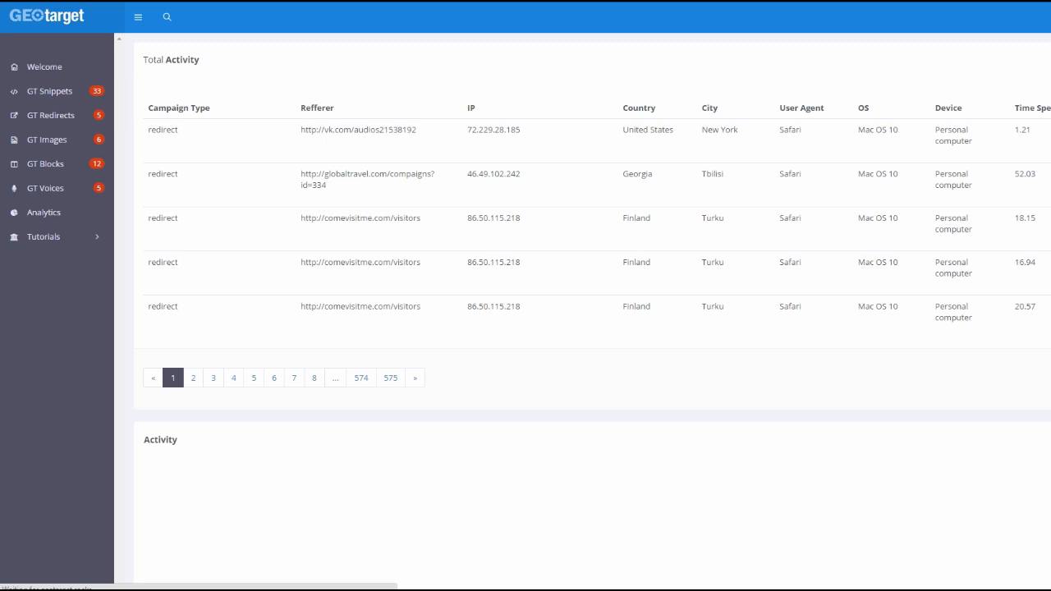
pyautogui.moveTo(898, 196)
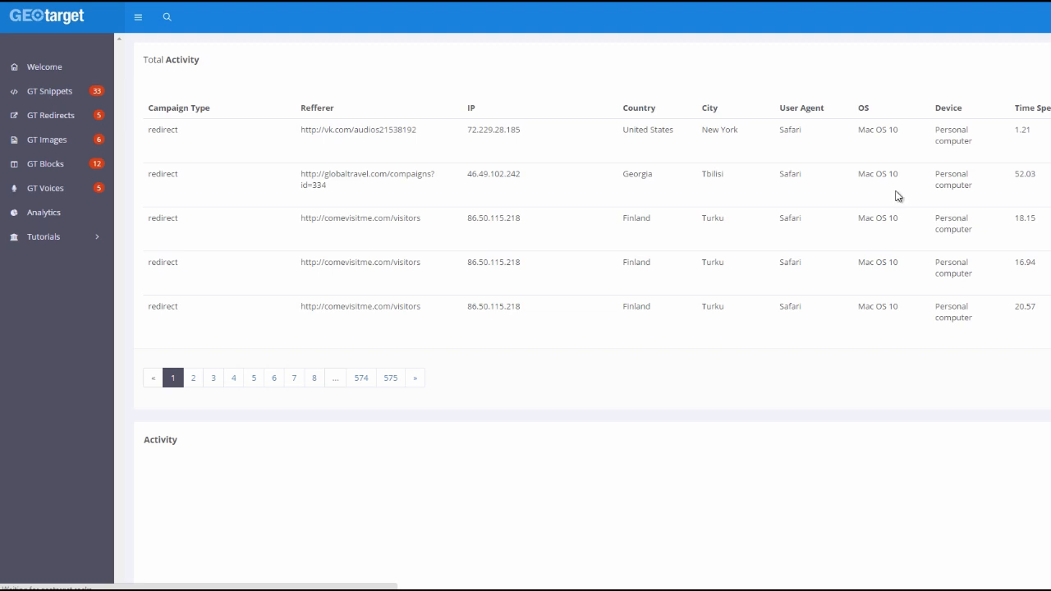
pyautogui.click(138, 17)
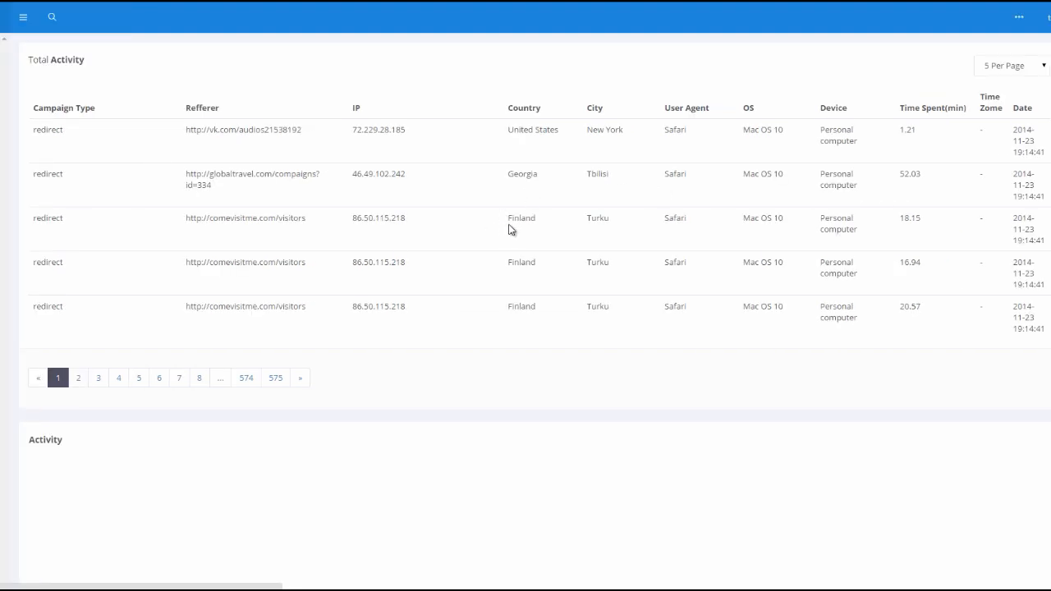
pyautogui.click(1011, 65)
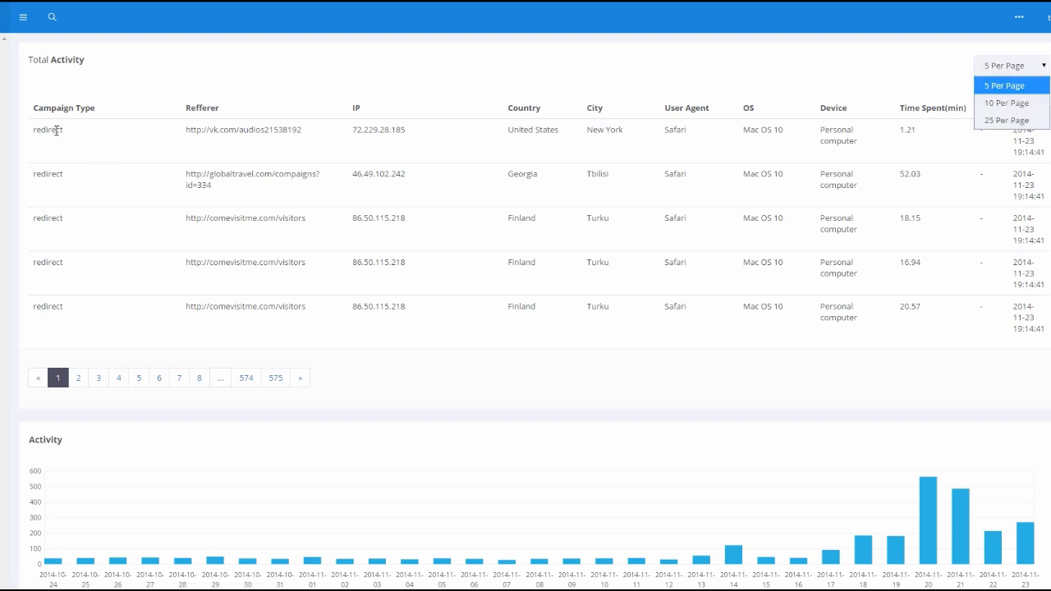
pyautogui.moveTo(320, 134)
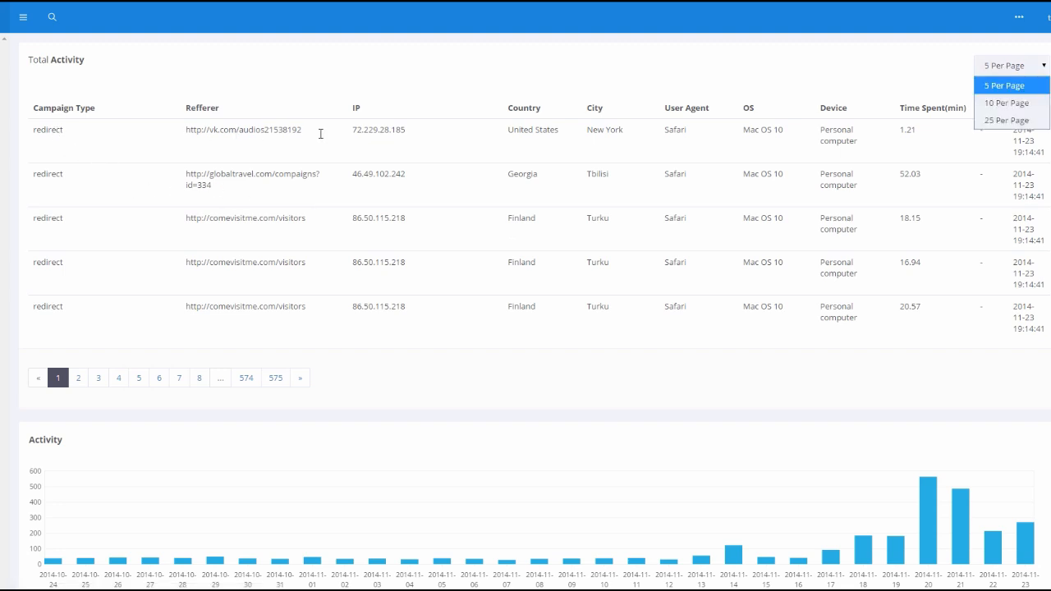
pyautogui.moveTo(619, 156)
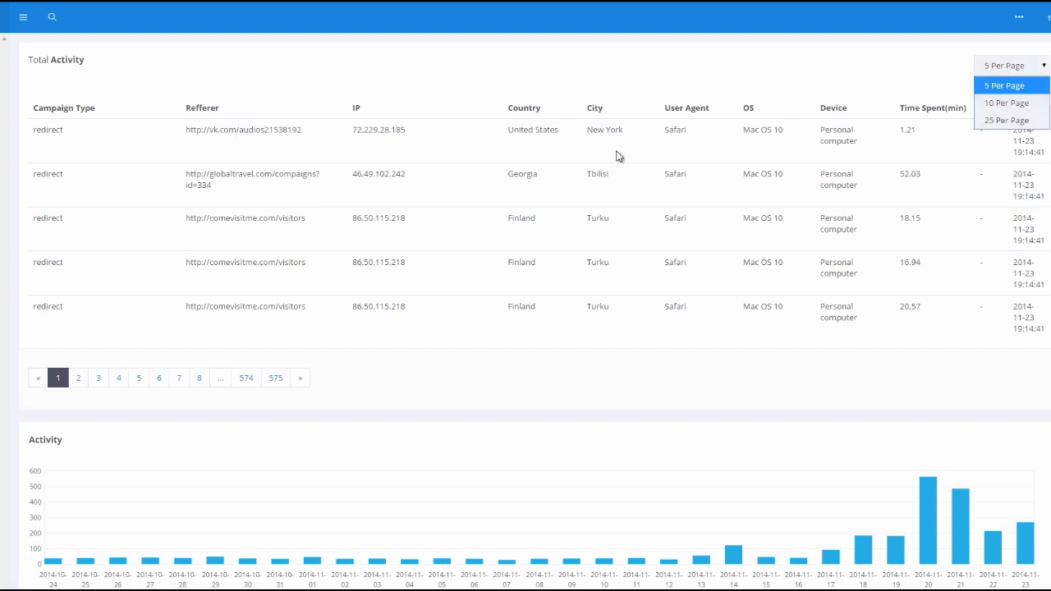
pyautogui.moveTo(748, 130)
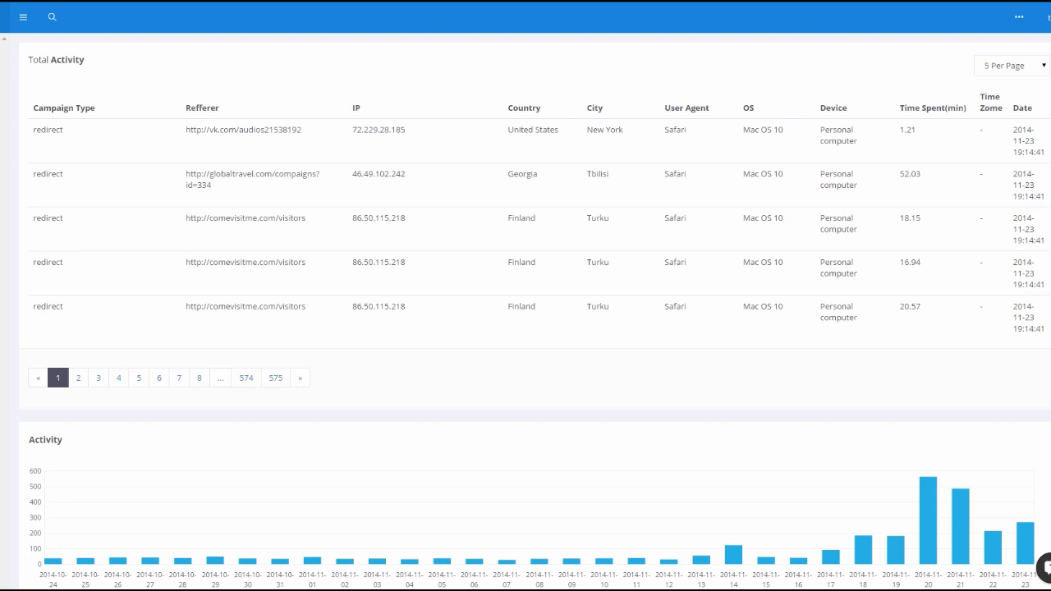
# Scroll past the visitor log to the Activity chart, world map and Browsers pie chart.
pyautogui.scroll(-3)
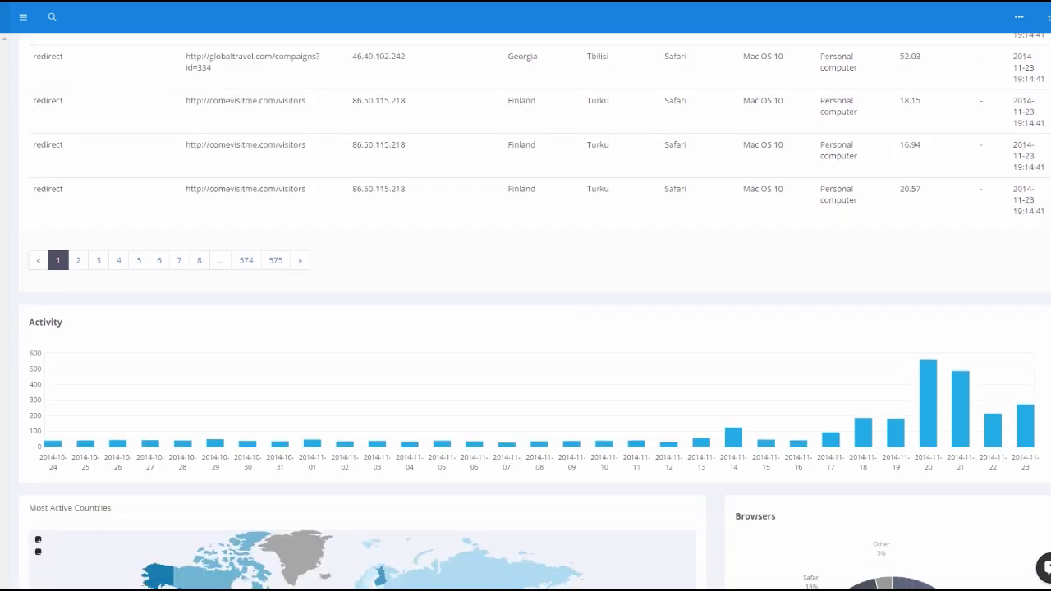
pyautogui.scroll(-3)
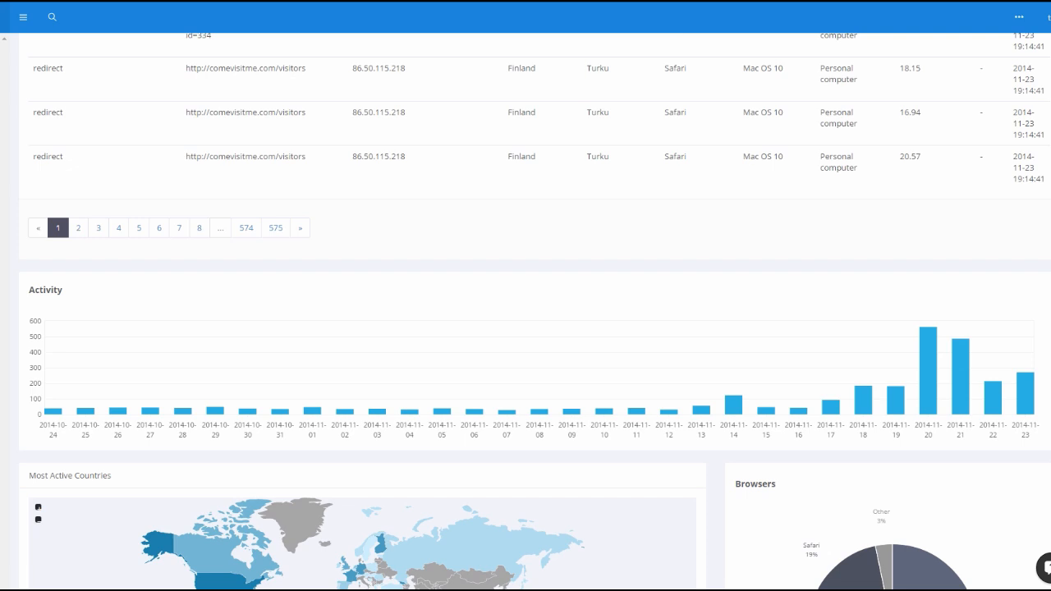
pyautogui.scroll(-3)
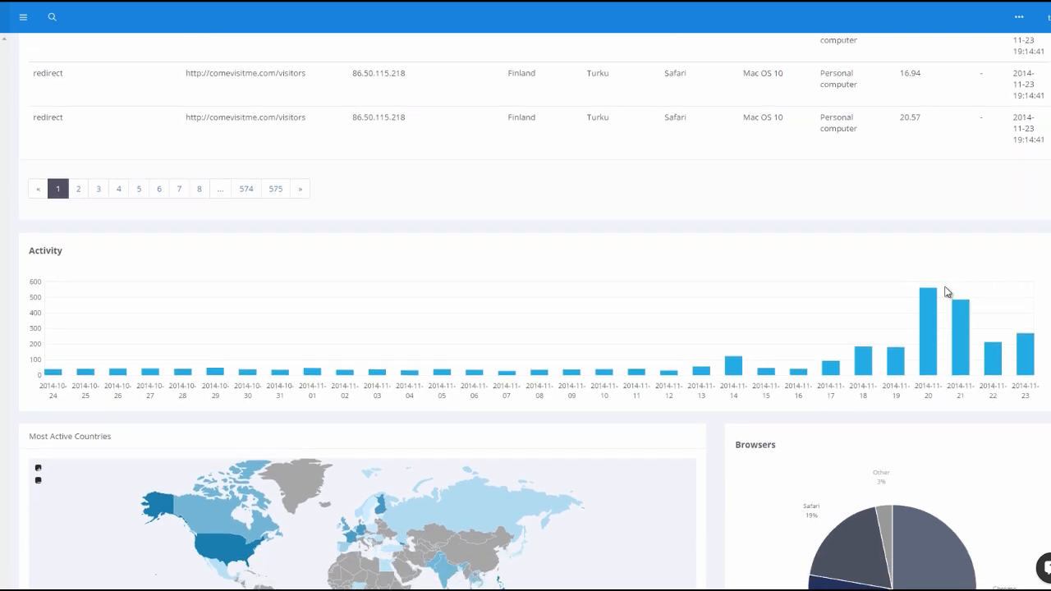
pyautogui.moveTo(936, 296)
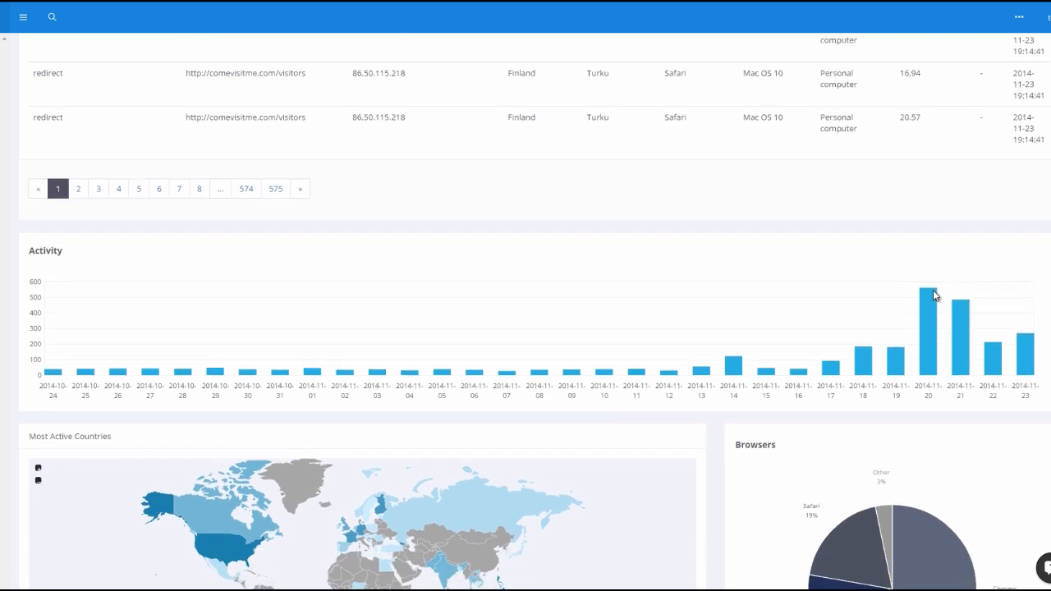
pyautogui.moveTo(977, 366)
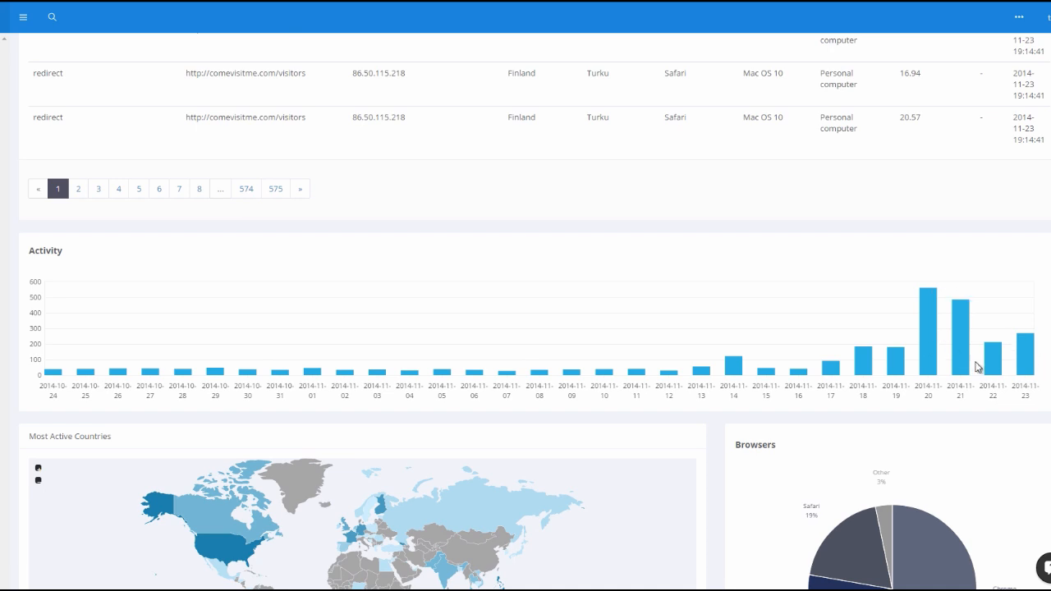
pyautogui.scroll(-3)
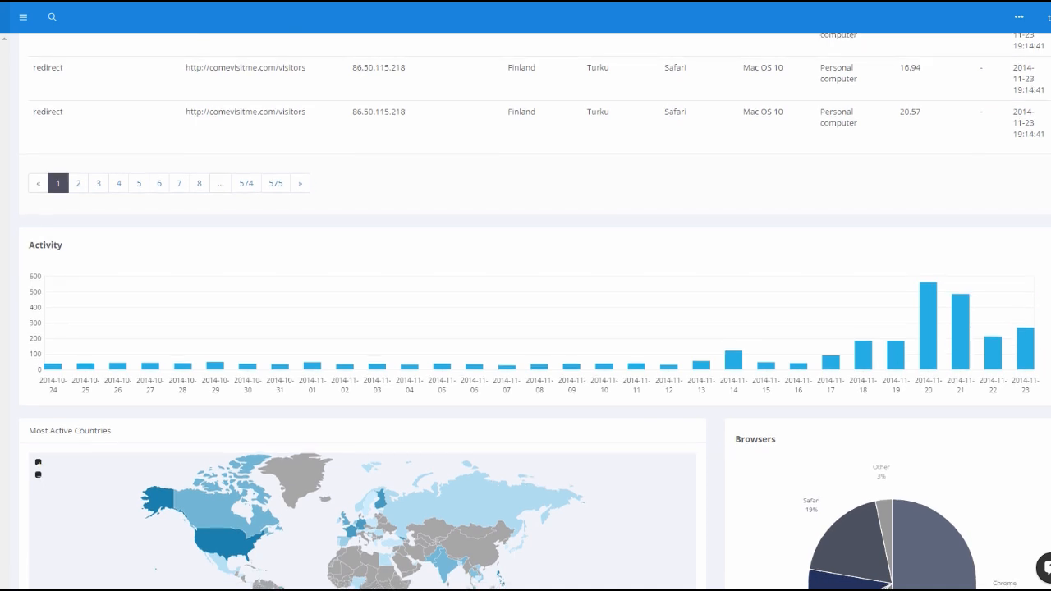
# Scroll down to the Most Active Countries map, top-five ranking and Browsers pie chart.
pyautogui.scroll(-3)
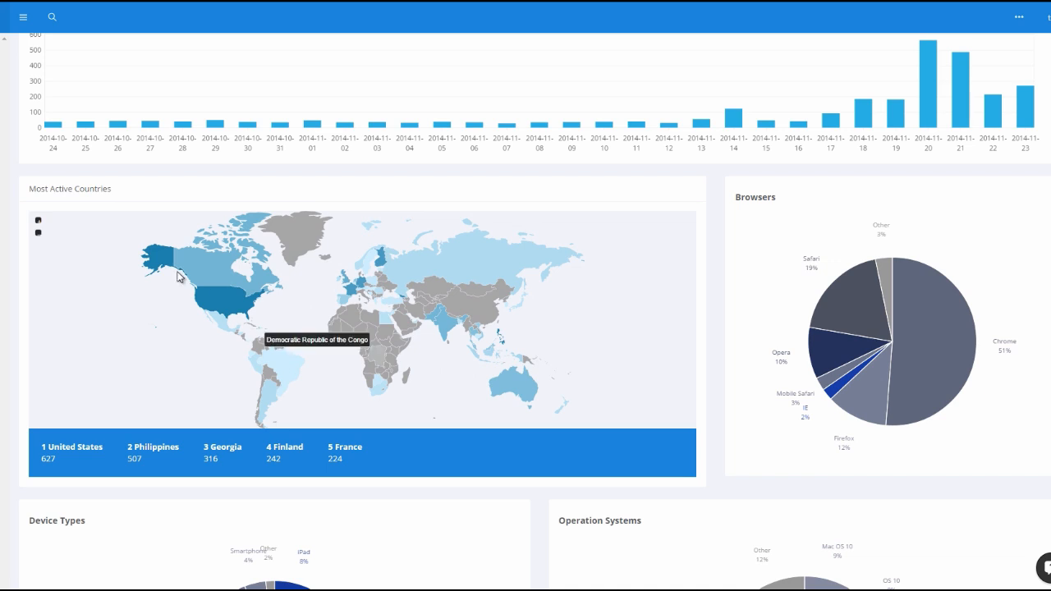
pyautogui.moveTo(166, 320)
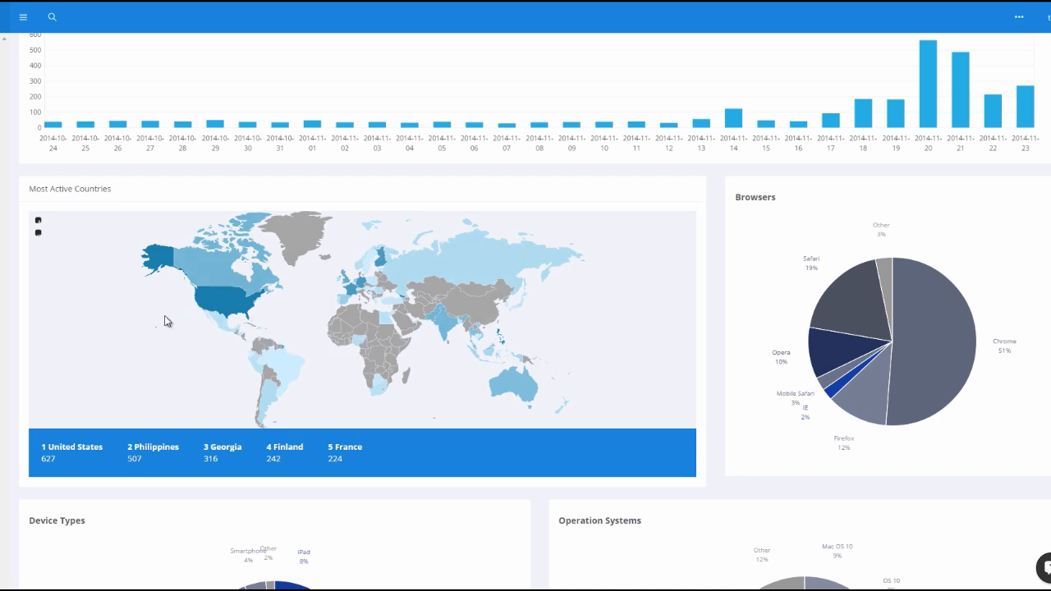
pyautogui.moveTo(89, 441)
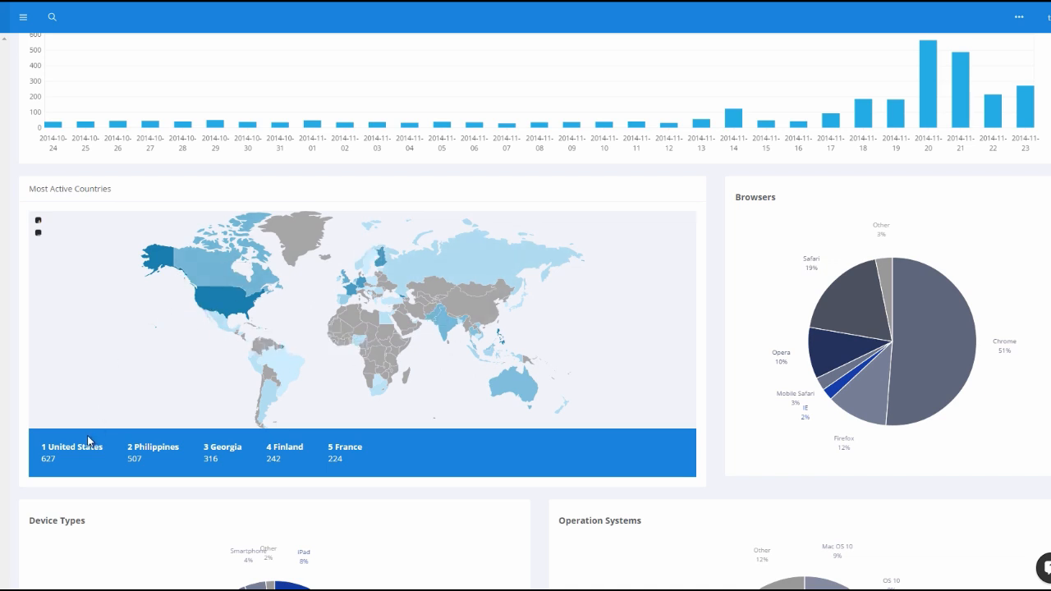
pyautogui.moveTo(158, 468)
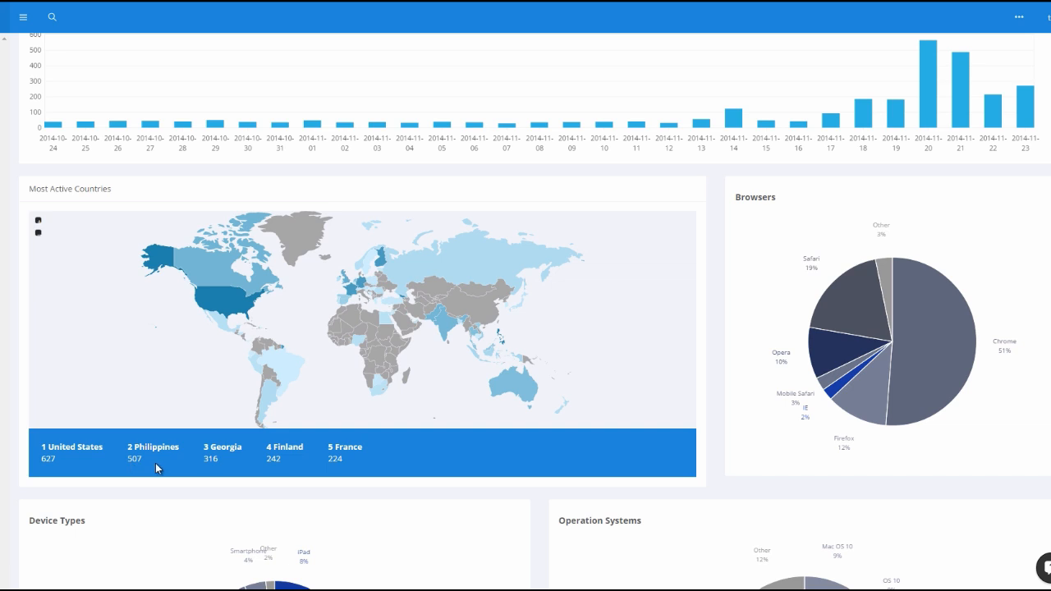
pyautogui.moveTo(295, 478)
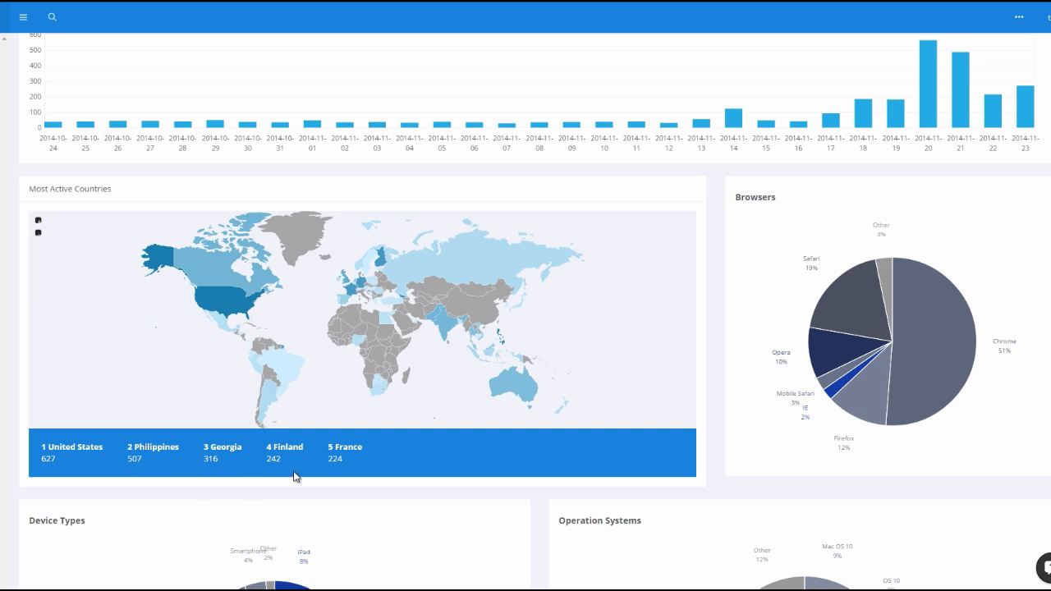
pyautogui.moveTo(952, 361)
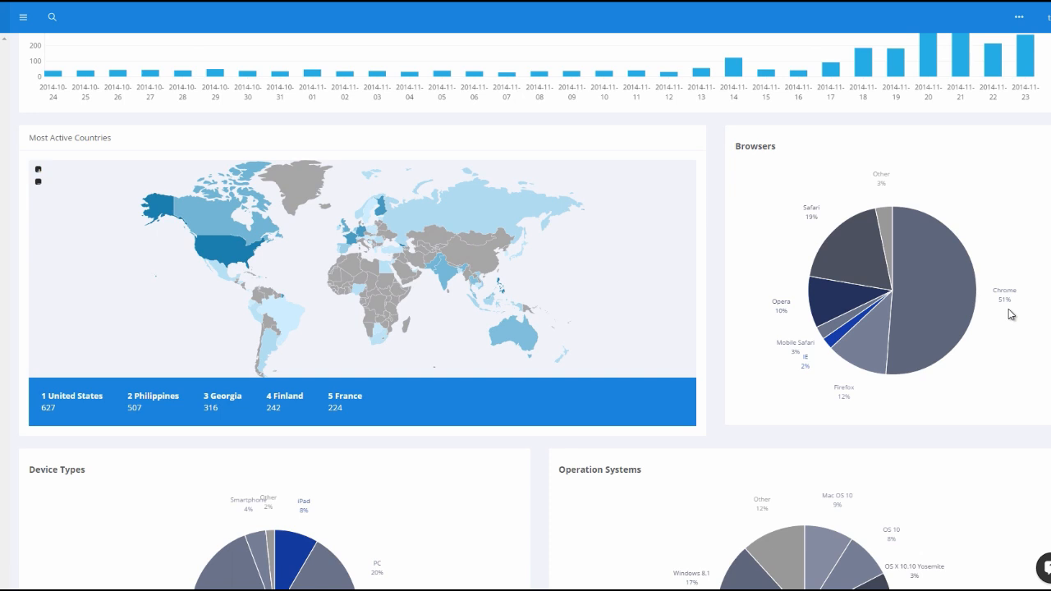
pyautogui.moveTo(1010, 314)
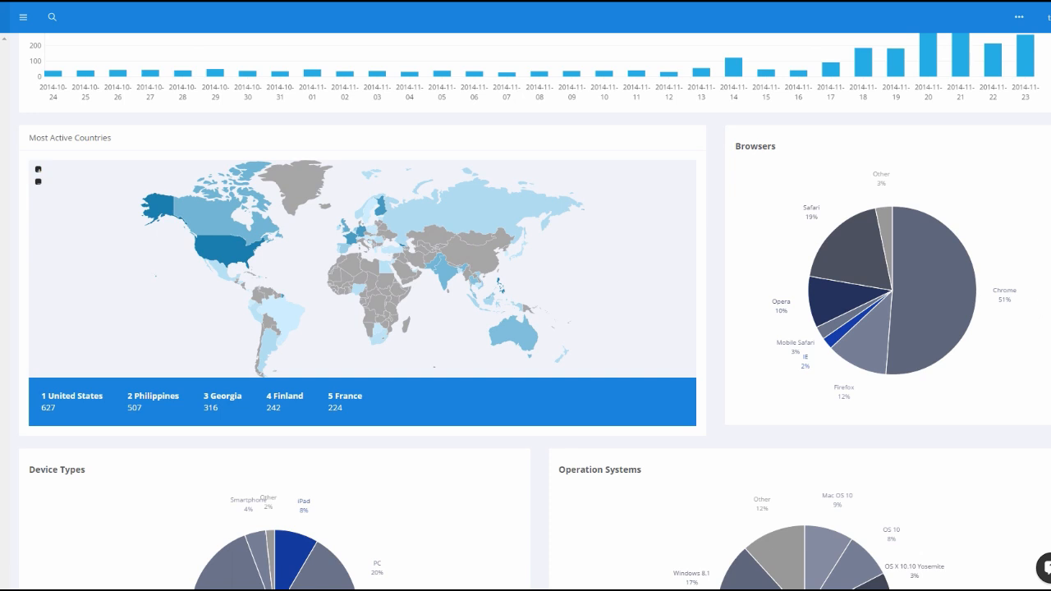
# Scroll to the Device Types and Operation Systems pie charts above the visitor metrics.
pyautogui.scroll(-3)
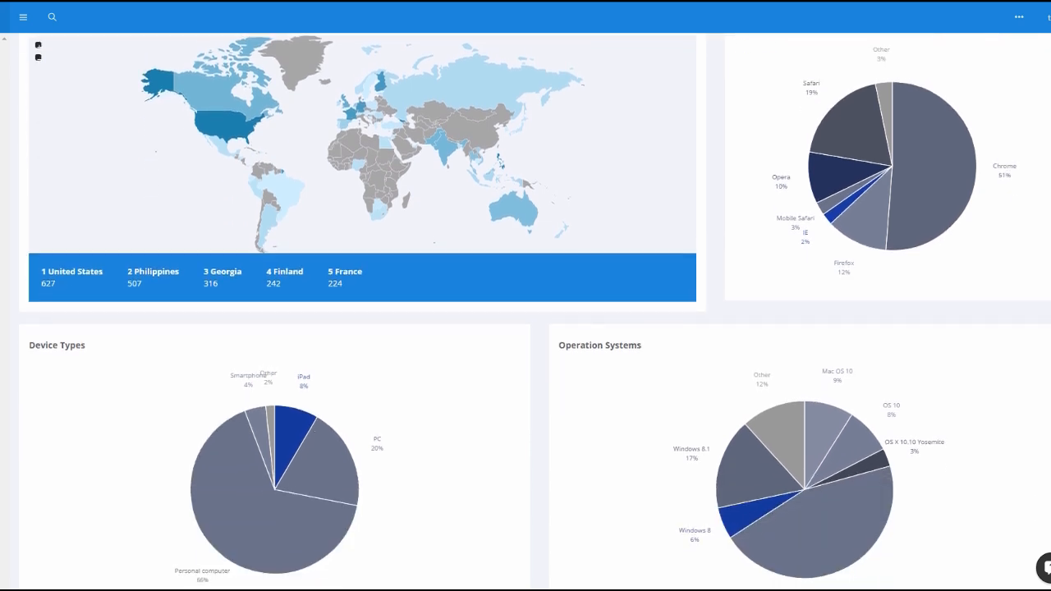
pyautogui.scroll(-3)
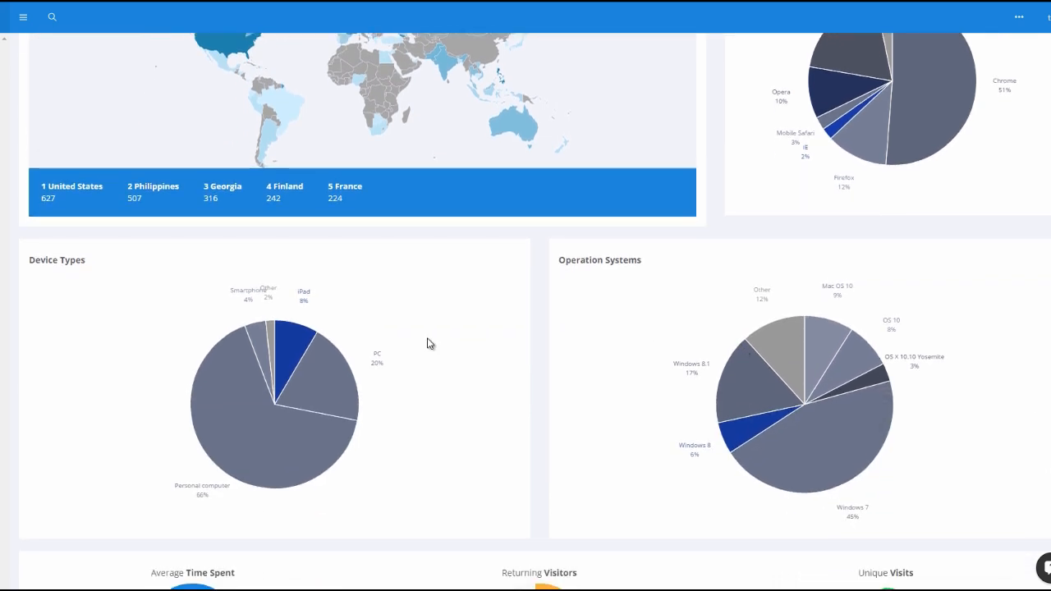
pyautogui.moveTo(303, 316)
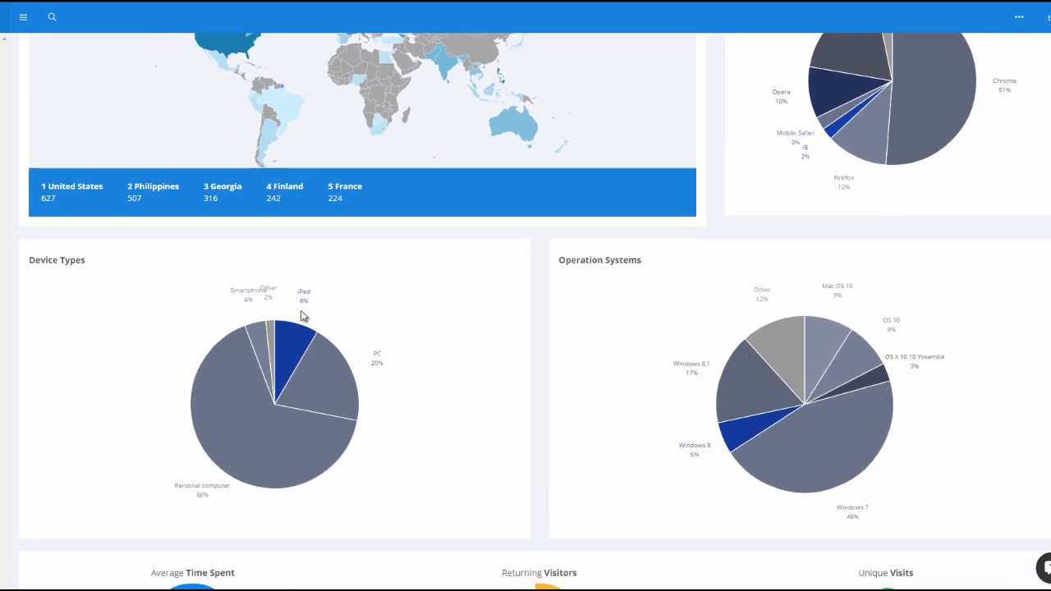
pyautogui.moveTo(370, 380)
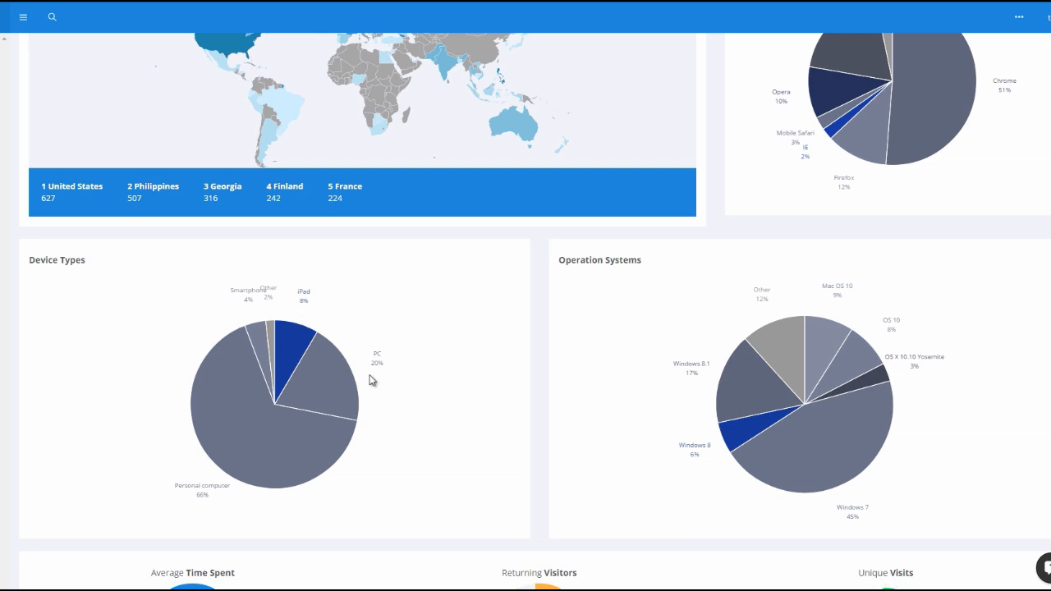
pyautogui.moveTo(227, 536)
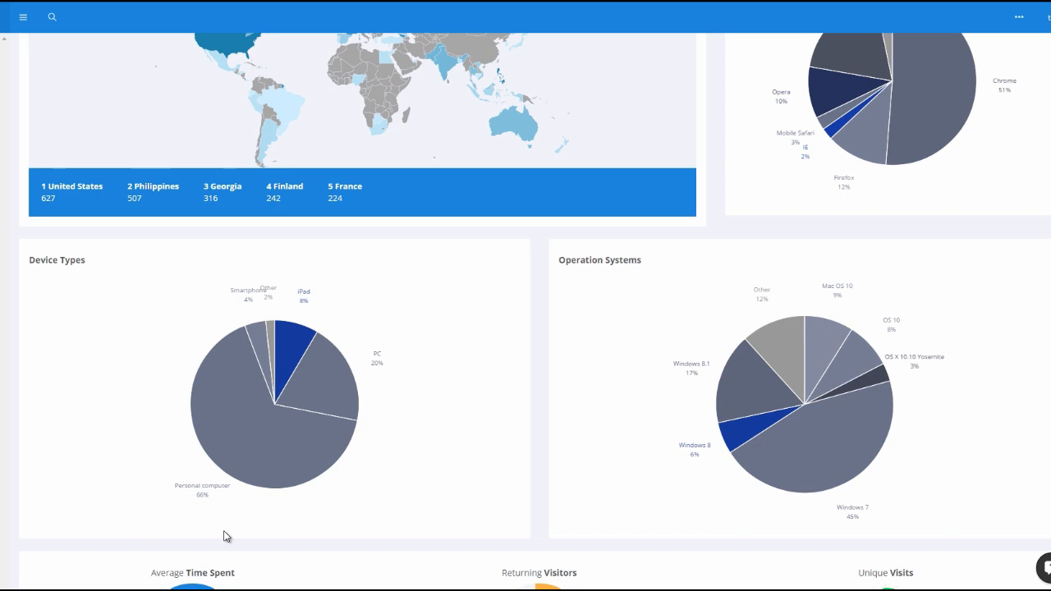
pyautogui.moveTo(840, 457)
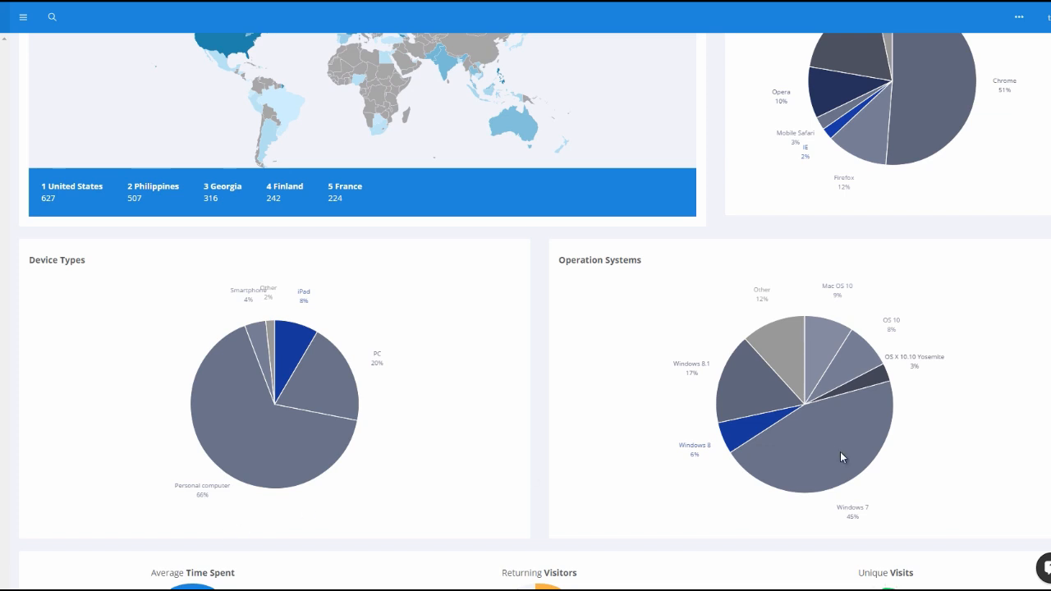
pyautogui.moveTo(800, 470)
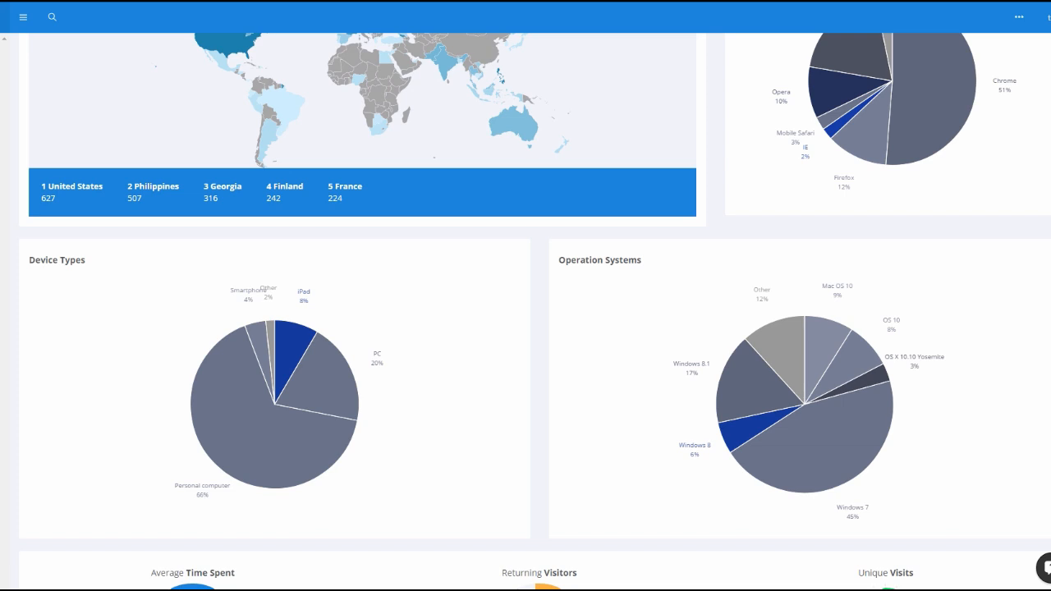
pyautogui.scroll(3)
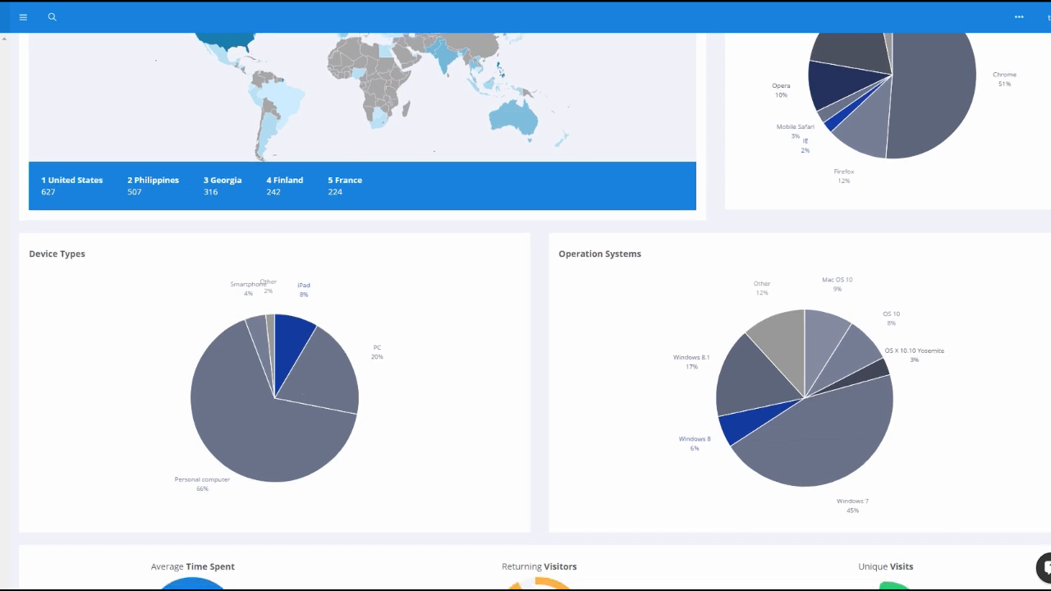
# Scroll past the Visits by Timeframes chart, peaking at 09:00-12:00, to the Comparison chart.
pyautogui.scroll(-3)
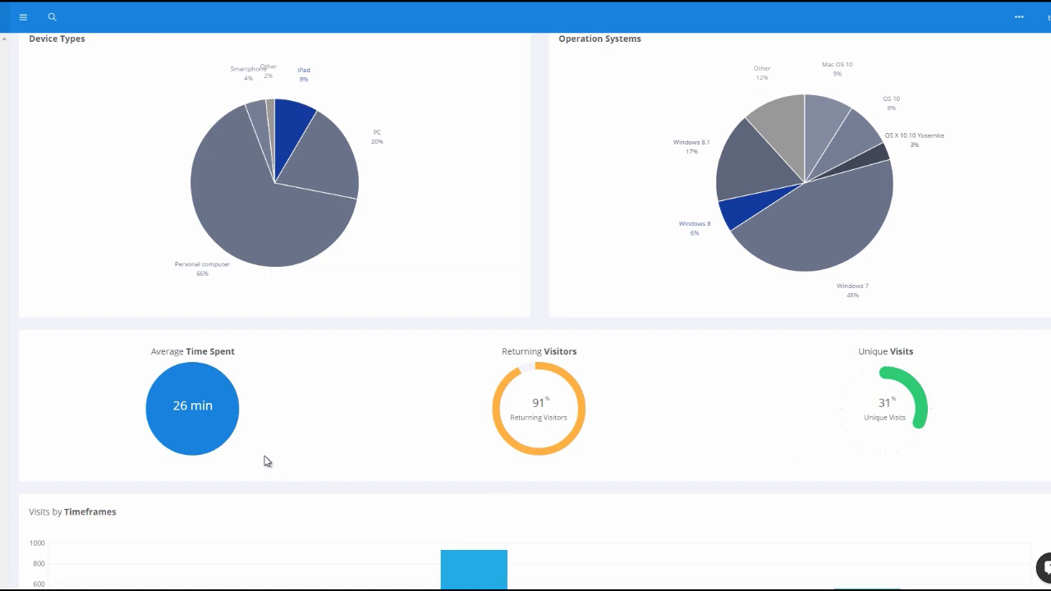
pyautogui.moveTo(287, 451)
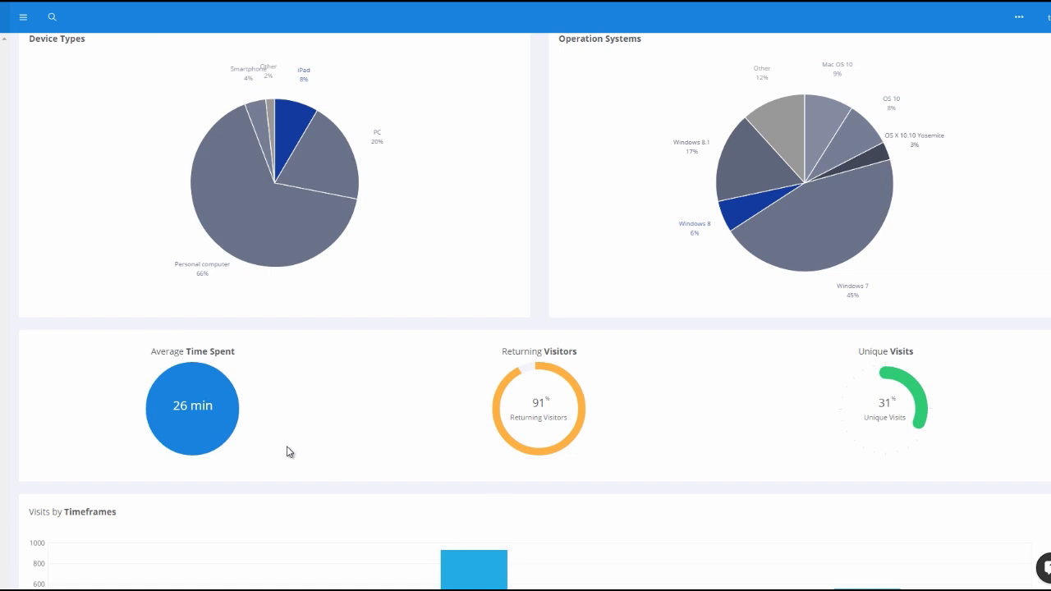
pyautogui.moveTo(640, 423)
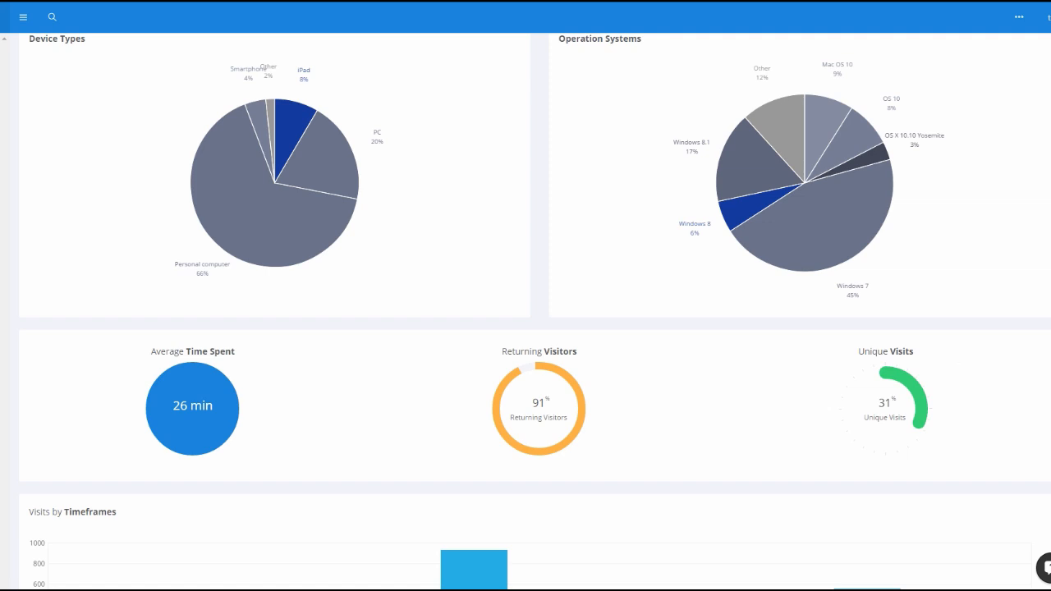
pyautogui.scroll(-3)
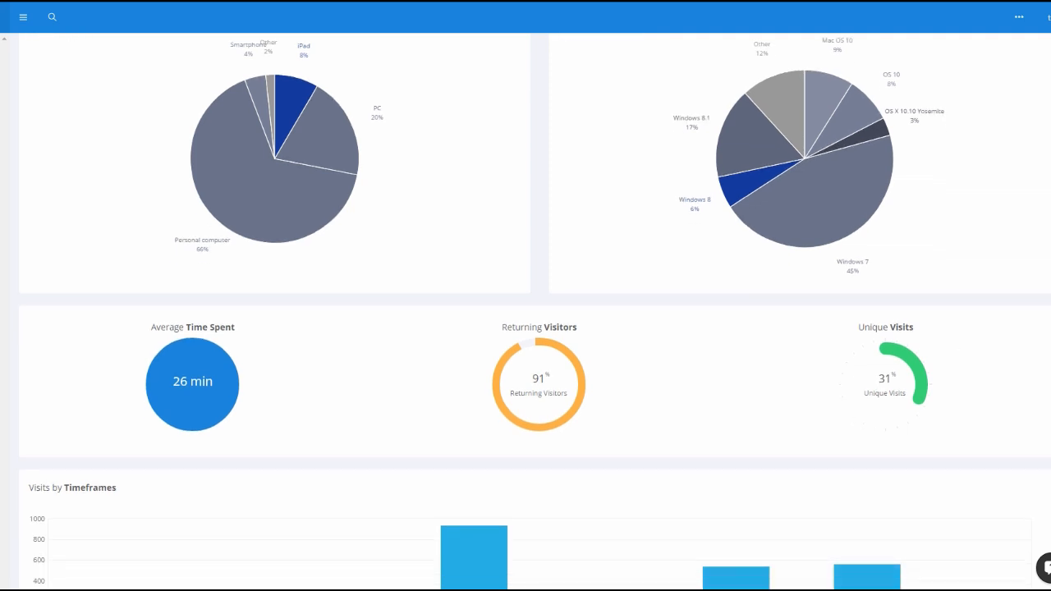
pyautogui.scroll(-3)
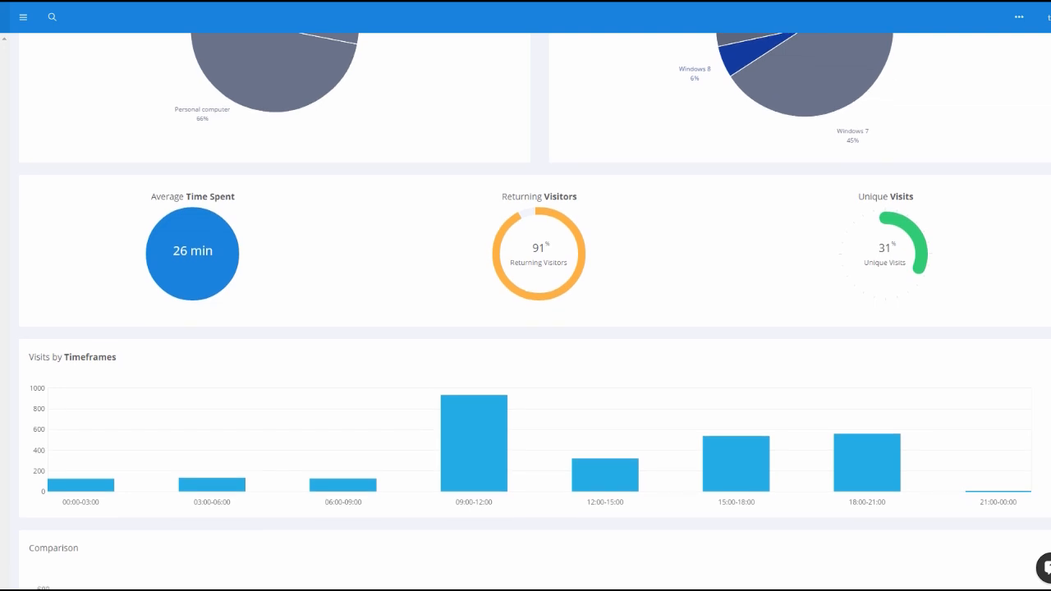
pyautogui.scroll(-3)
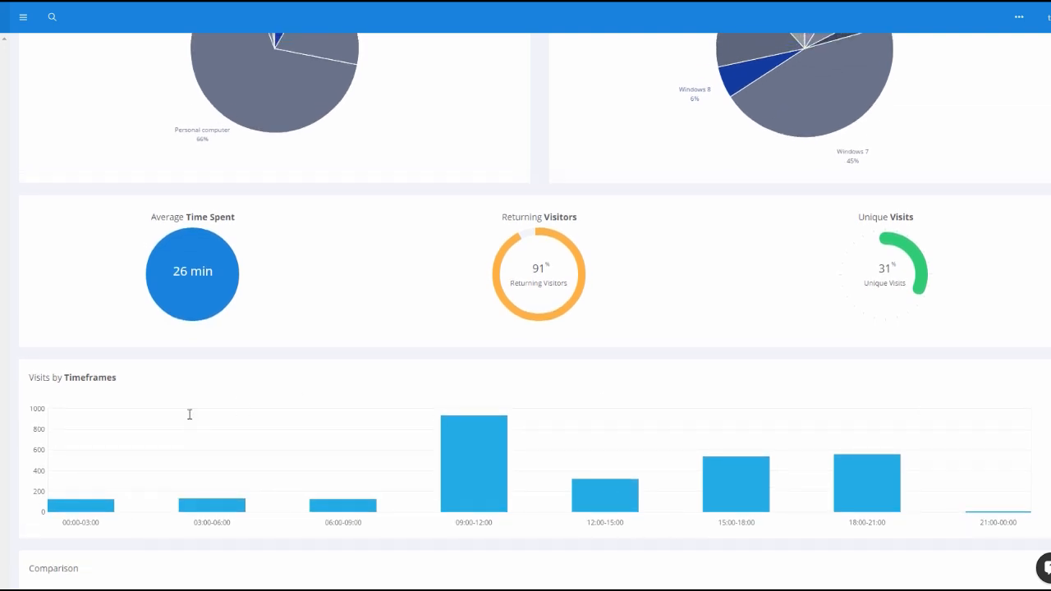
pyautogui.moveTo(74, 382)
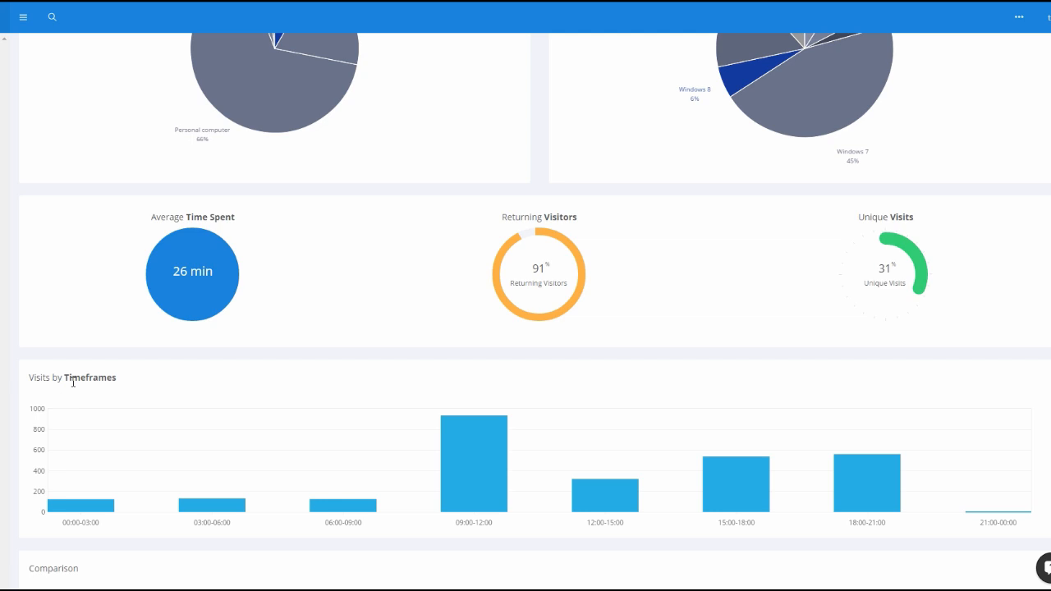
pyautogui.moveTo(345, 507)
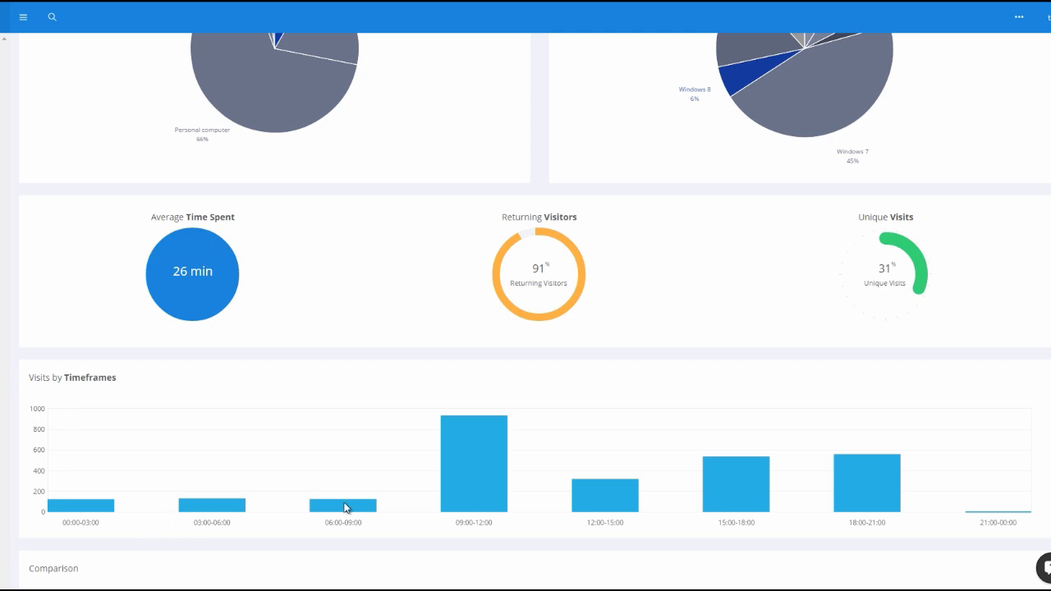
pyautogui.moveTo(496, 423)
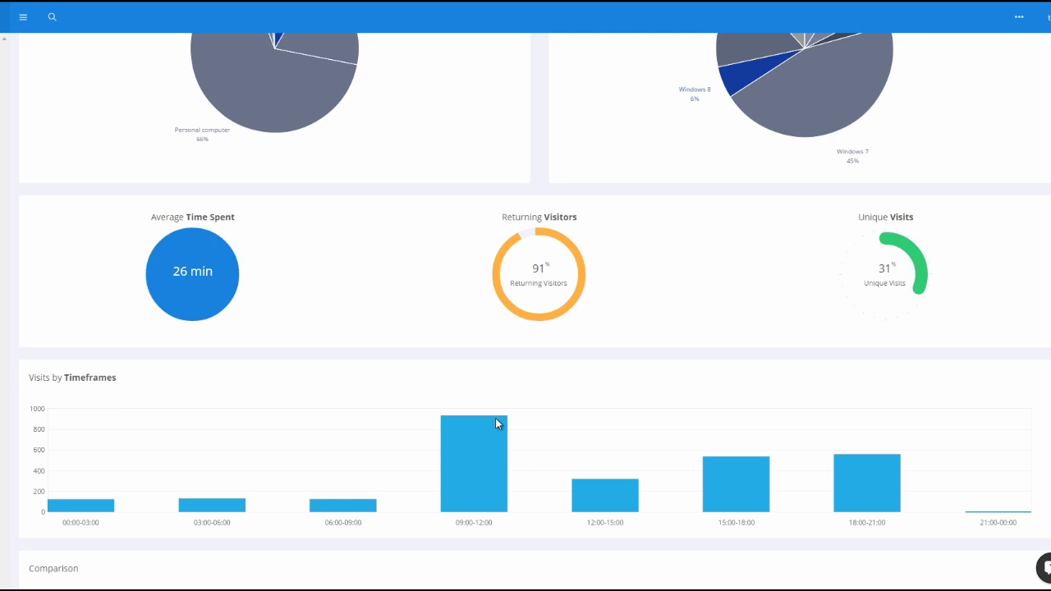
pyautogui.moveTo(481, 509)
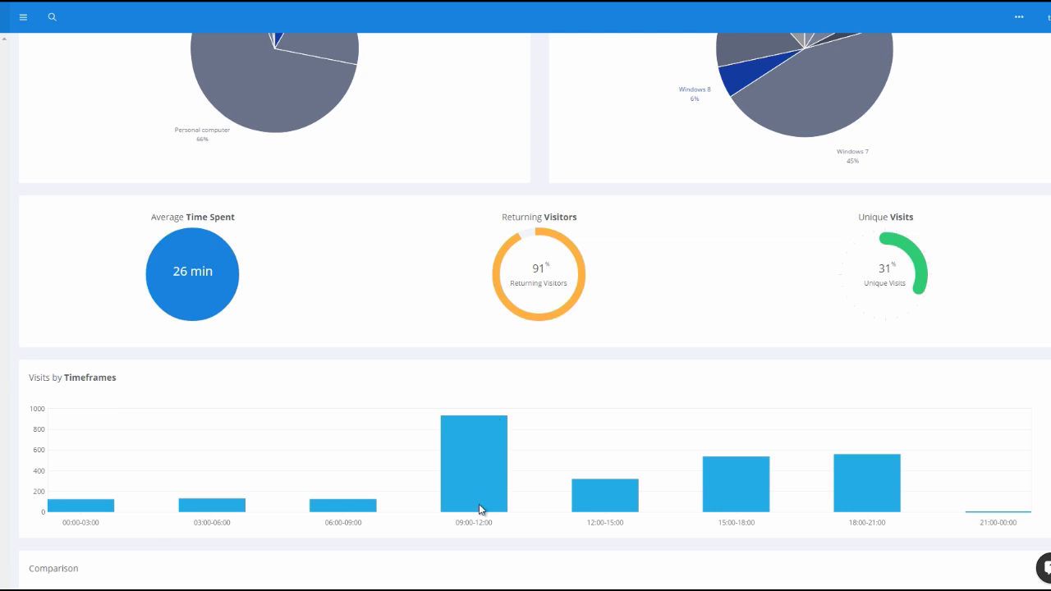
pyautogui.moveTo(608, 513)
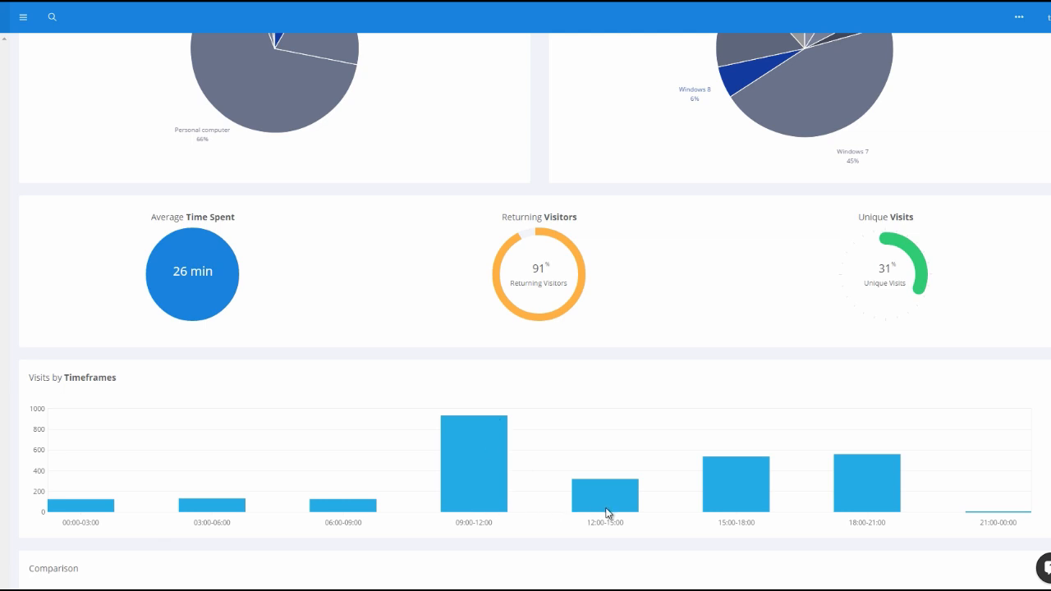
pyautogui.moveTo(1032, 504)
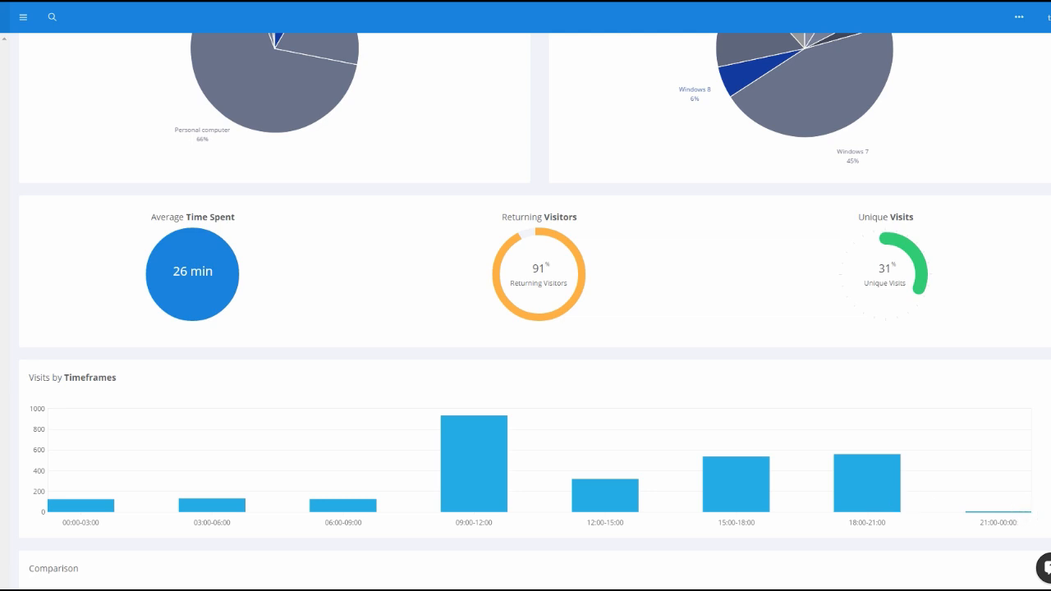
pyautogui.scroll(-3)
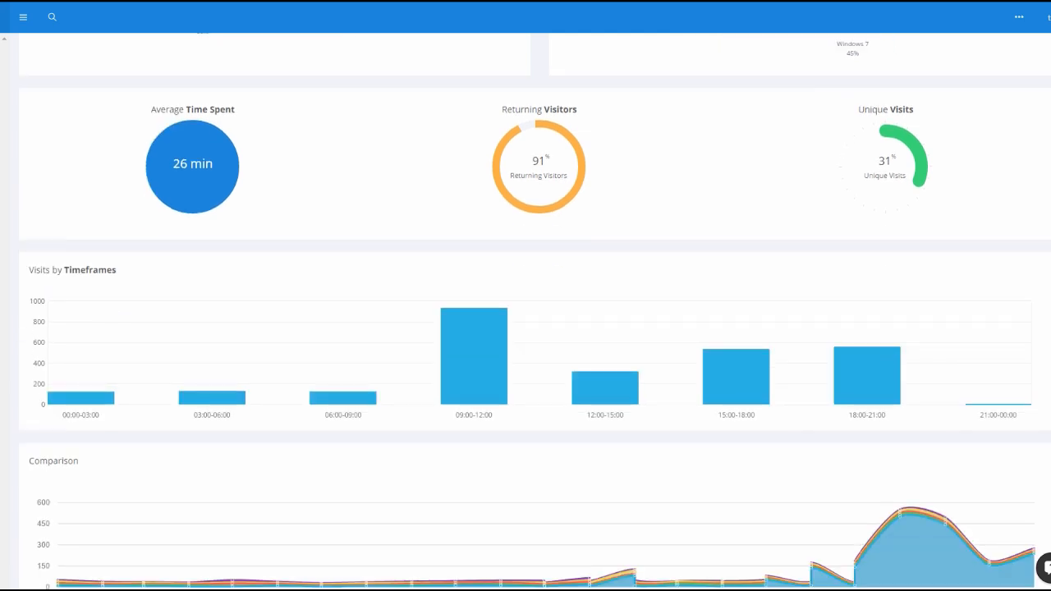
# Review the Comparison chart's daily snippets, images, redirects and blocks counts.
pyautogui.scroll(3)
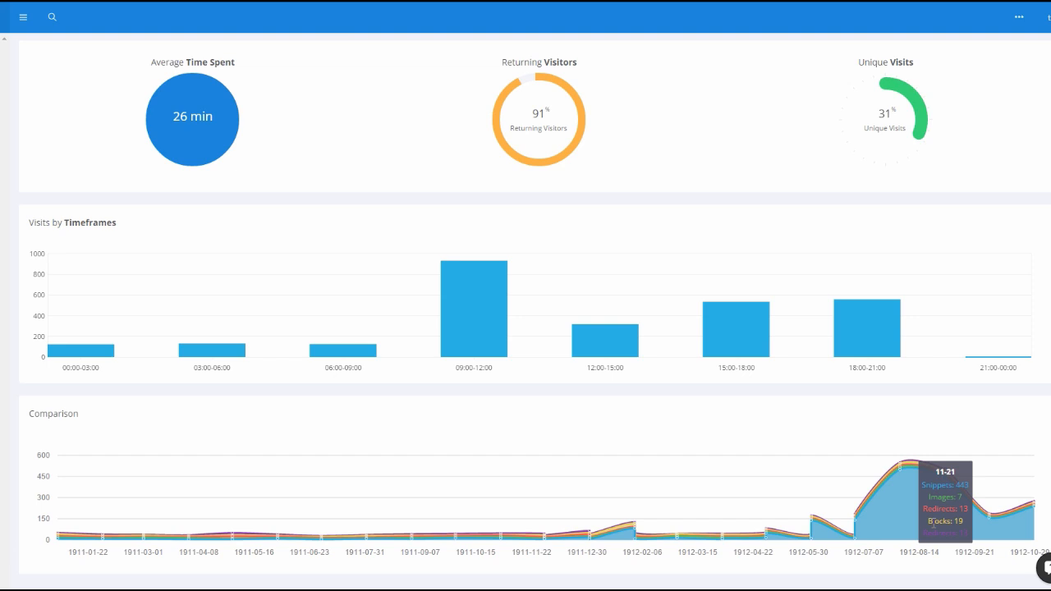
pyautogui.moveTo(862, 531)
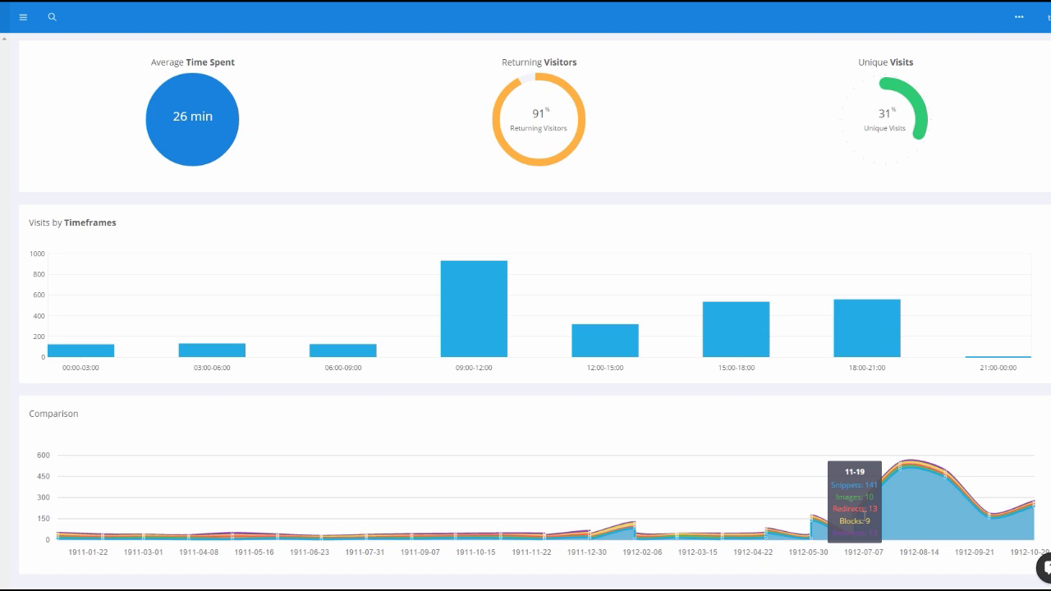
pyautogui.scroll(-3)
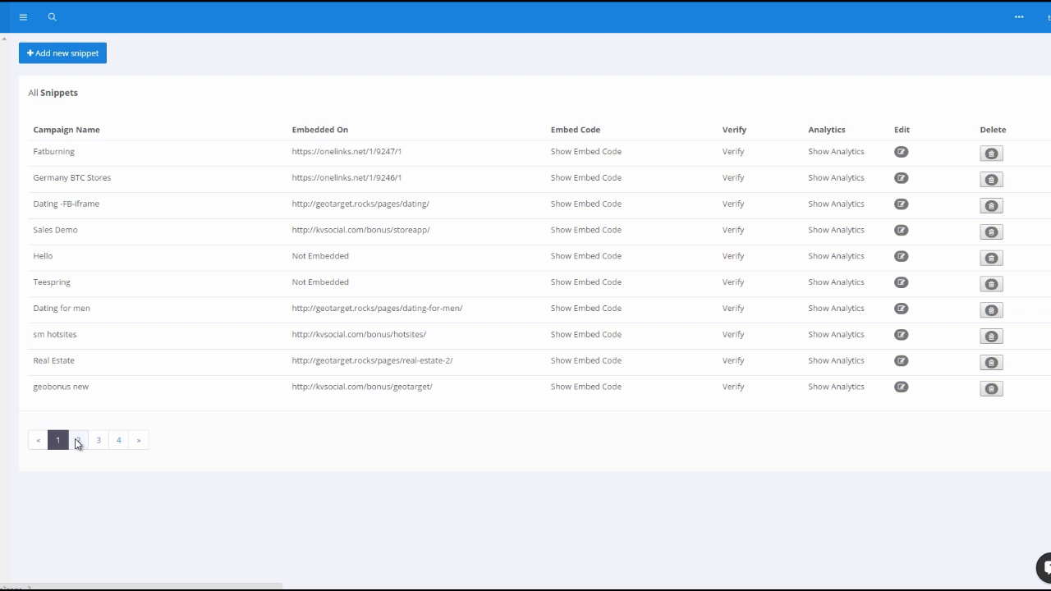
# Page through All Snippets to pages 2 and 3, showing realestate, leadpages and onelinks.
pyautogui.click(78, 439)
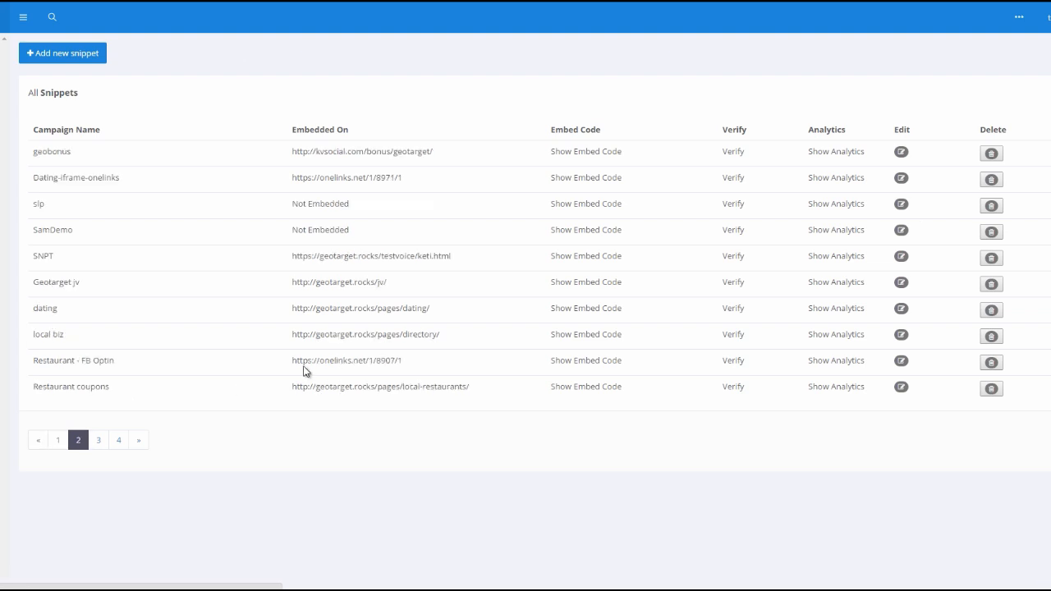
pyautogui.moveTo(153, 350)
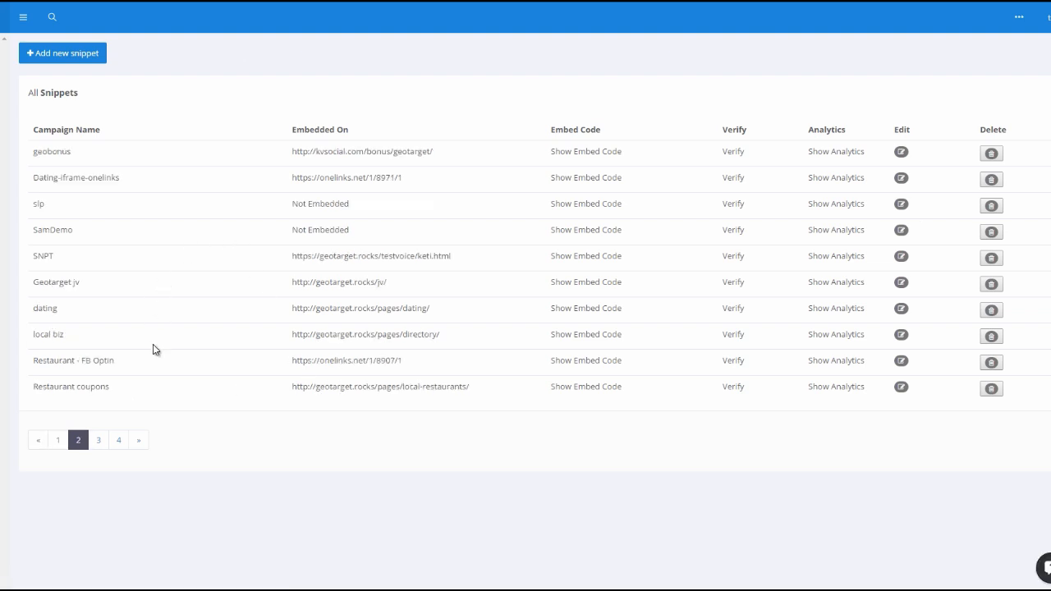
pyautogui.moveTo(98, 442)
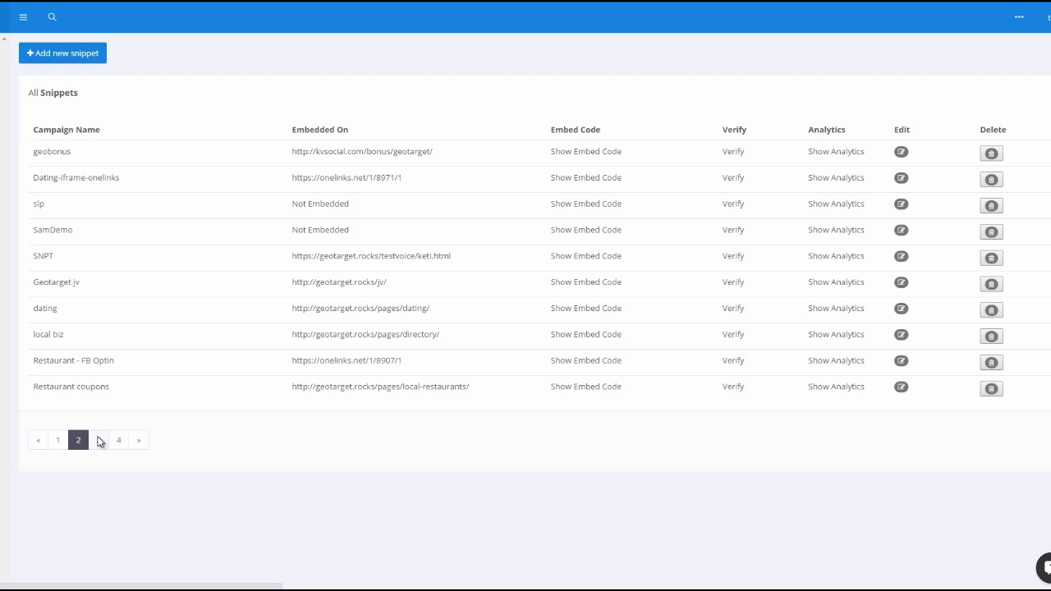
pyautogui.click(97, 440)
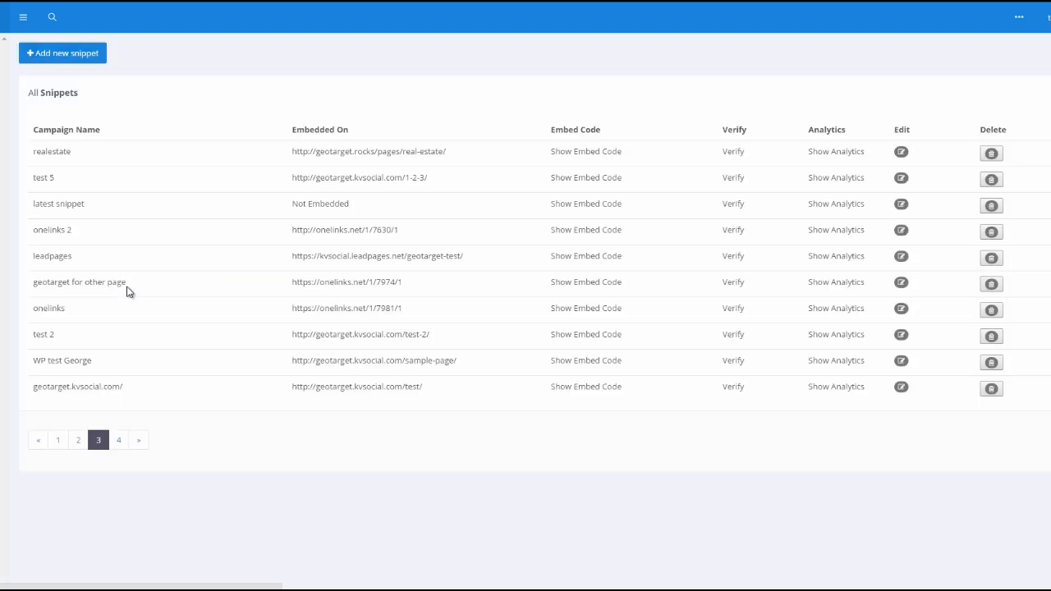
pyautogui.moveTo(83, 380)
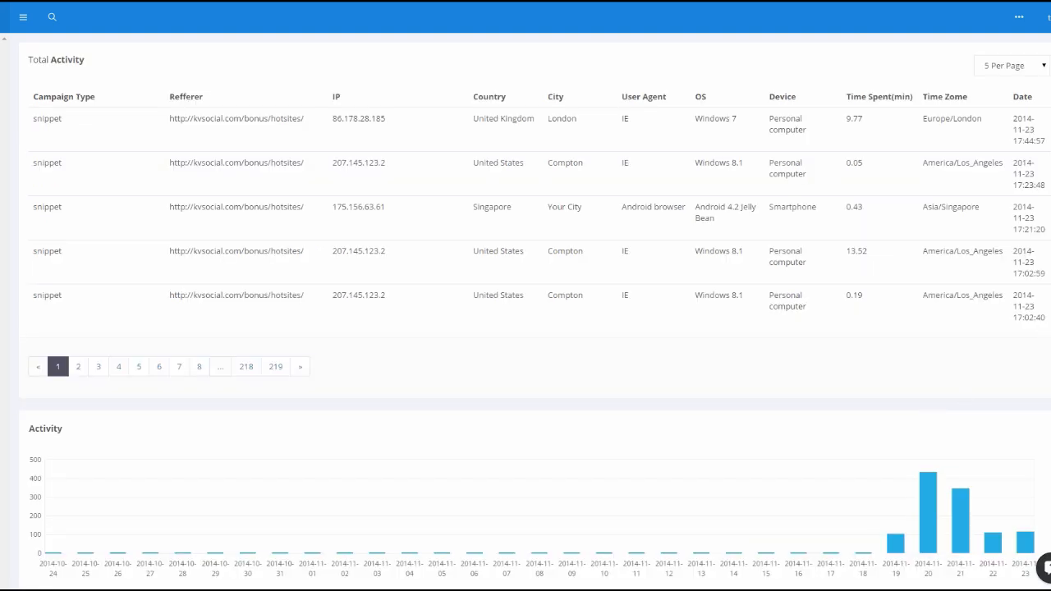
# Scroll the hotsites analytics from Activity down to Visits by Timeframes, peaking at 15:00-18:00.
pyautogui.scroll(-3)
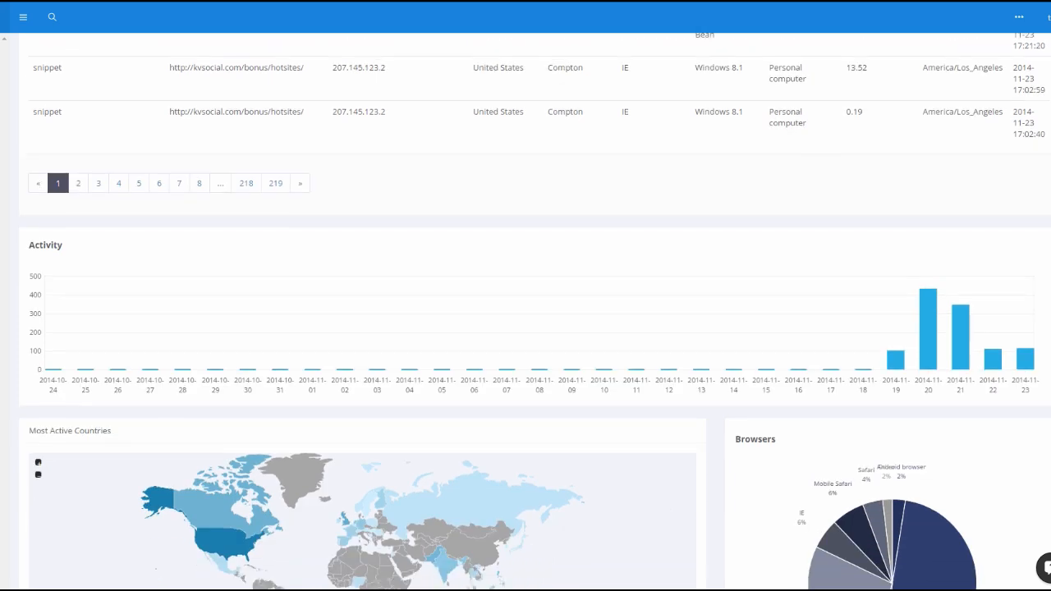
pyautogui.scroll(-3)
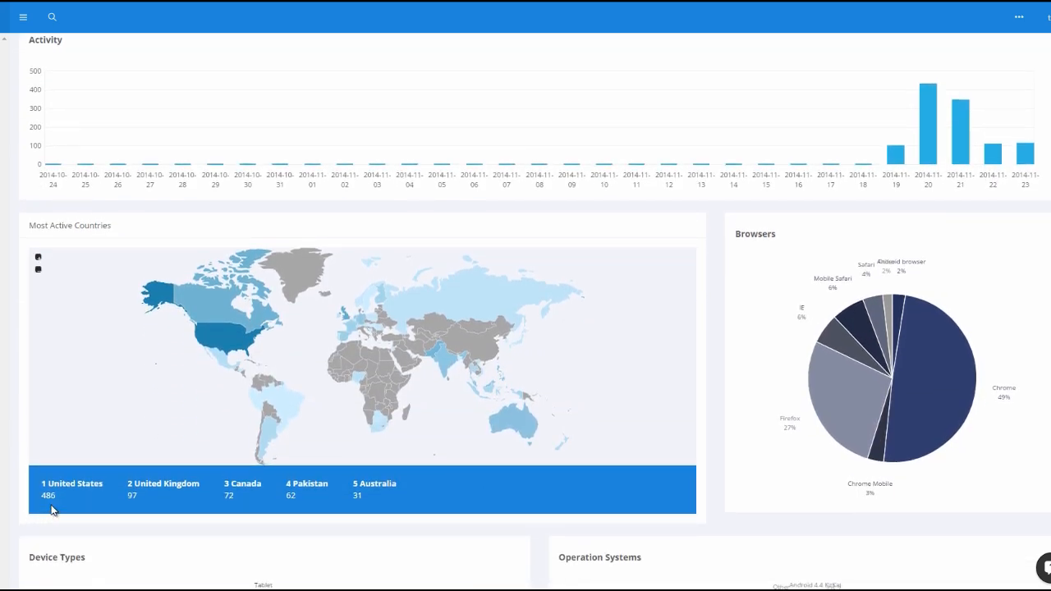
pyautogui.moveTo(275, 505)
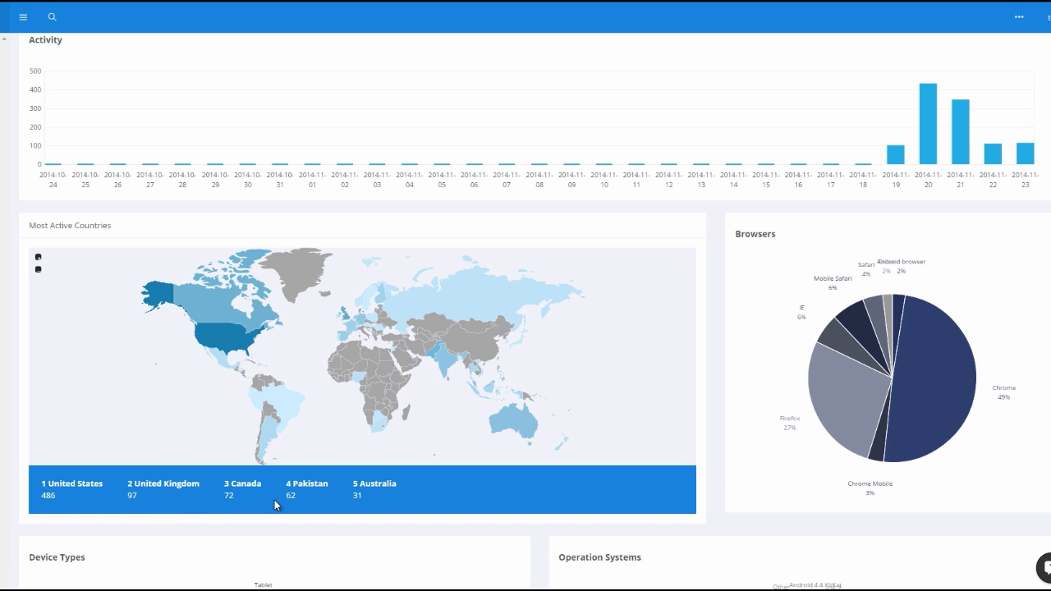
pyautogui.moveTo(276, 506)
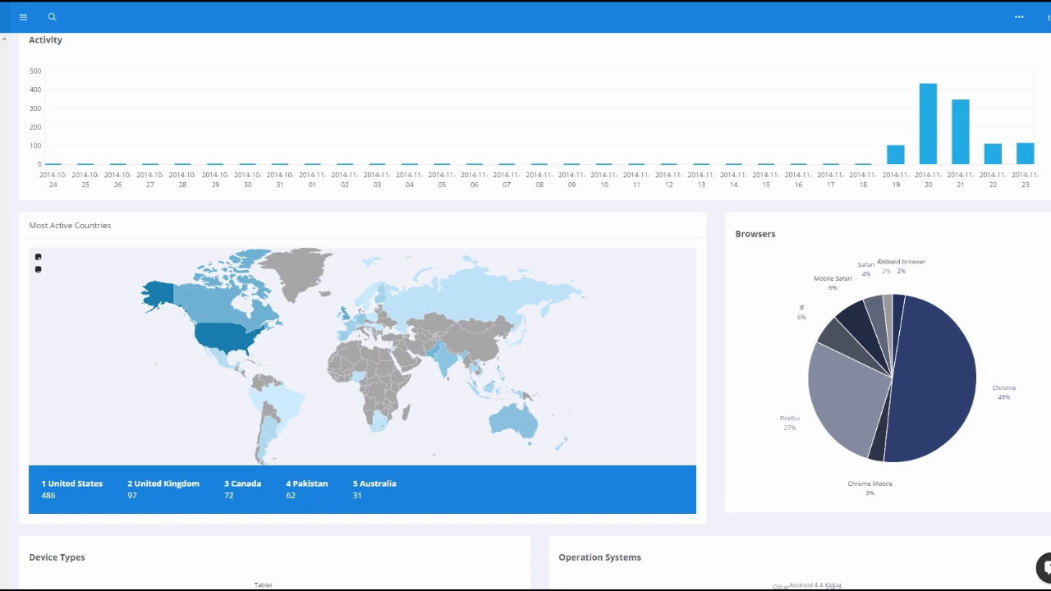
pyautogui.scroll(-3)
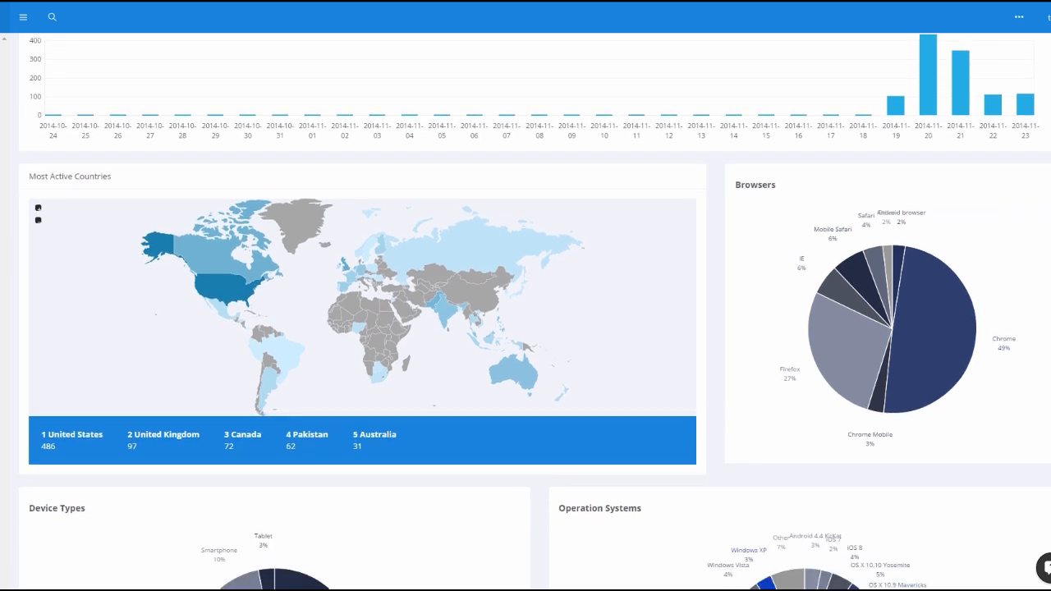
pyautogui.scroll(-3)
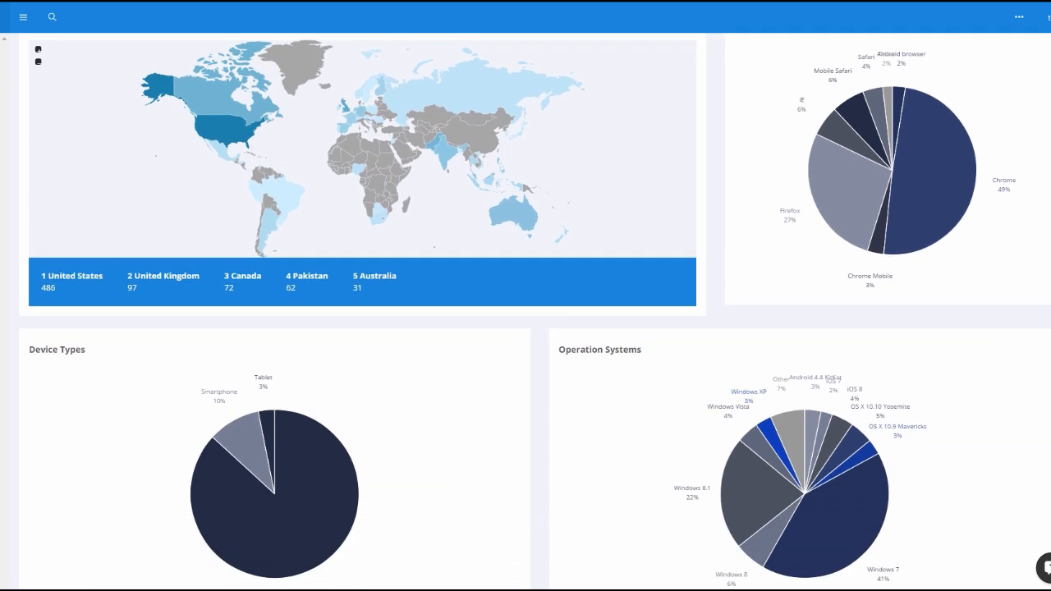
pyautogui.scroll(-3)
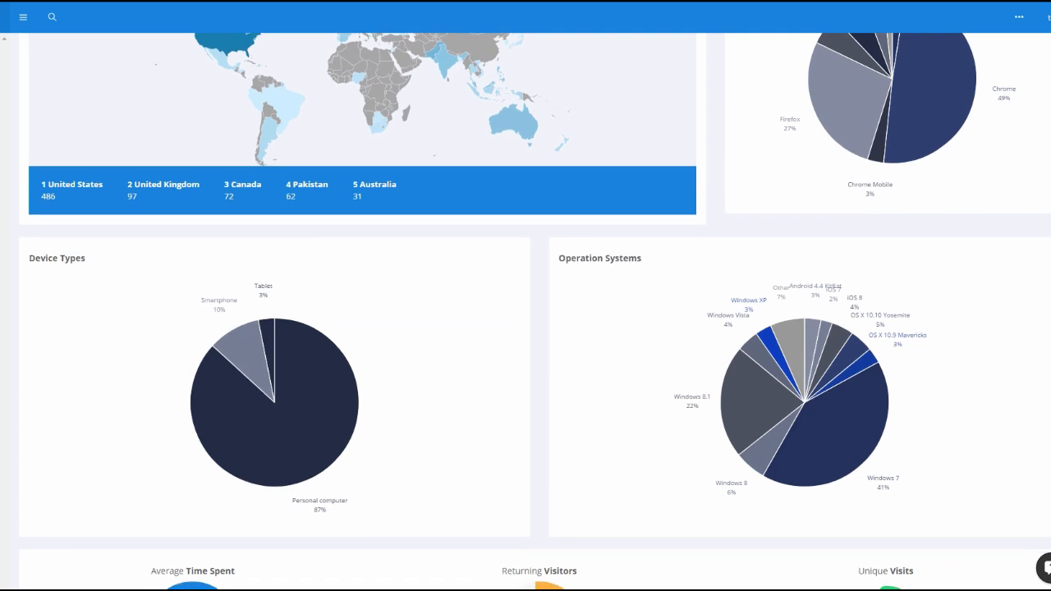
pyautogui.scroll(-3)
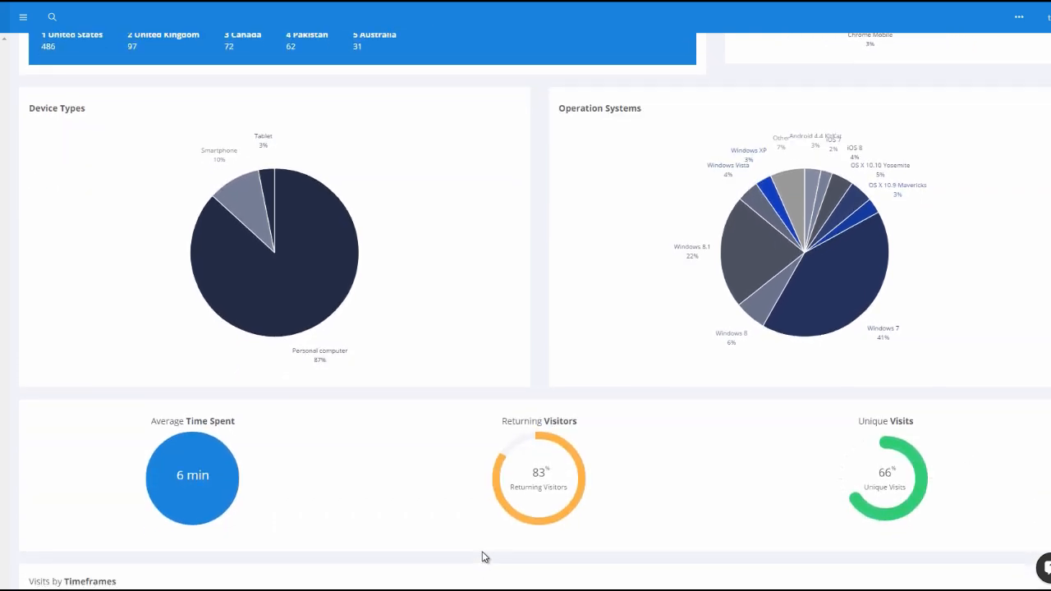
pyautogui.moveTo(192, 496)
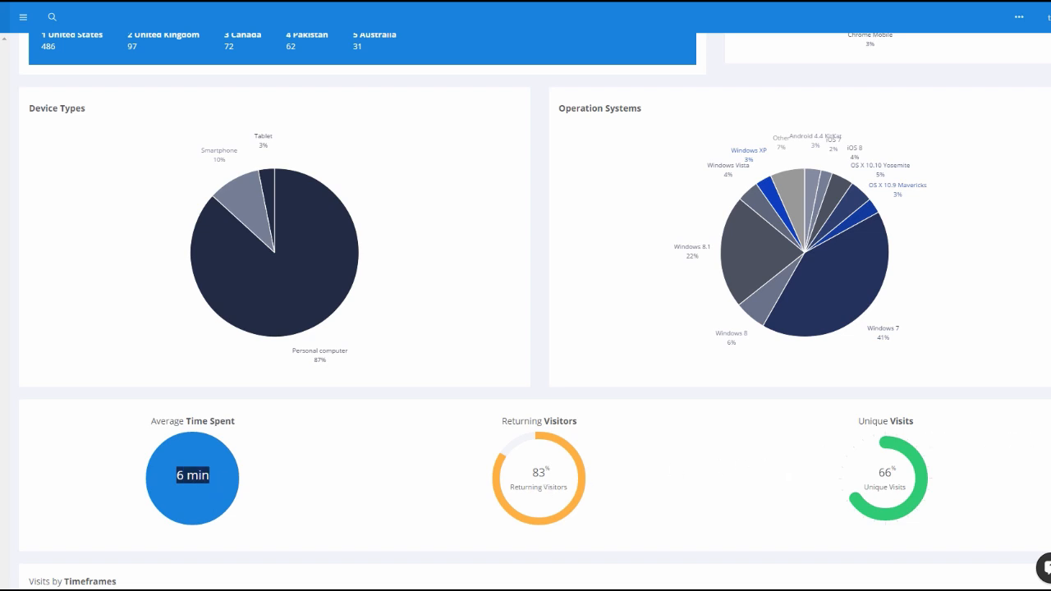
pyautogui.scroll(-3)
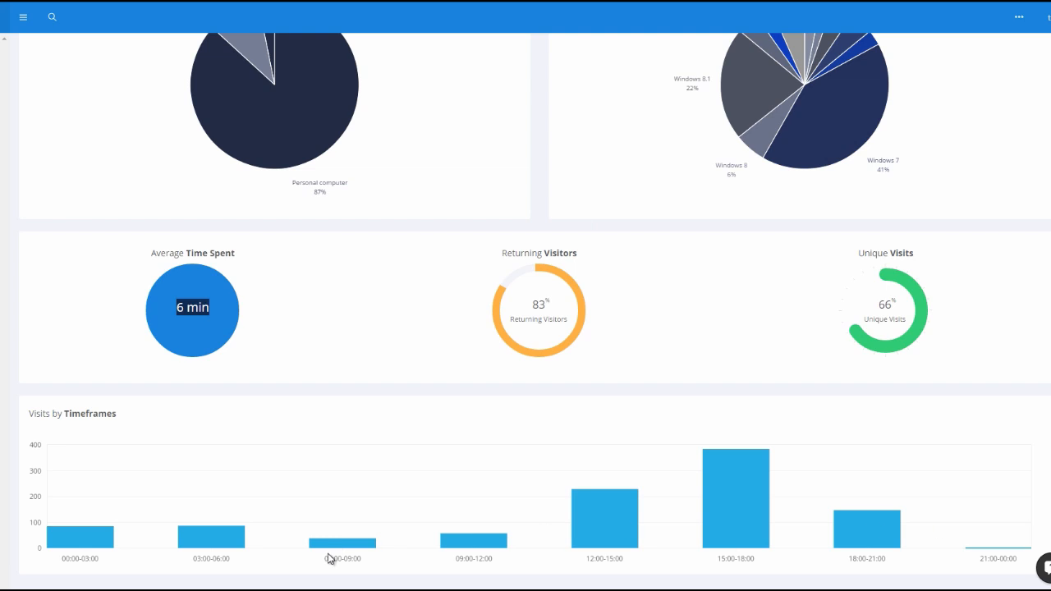
pyautogui.moveTo(747, 527)
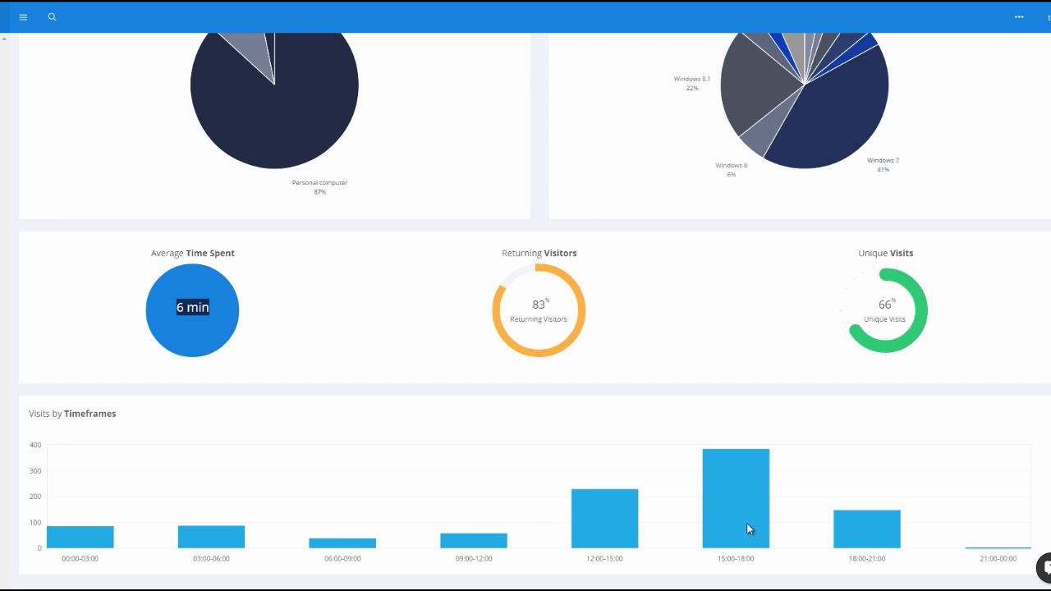
pyautogui.moveTo(157, 359)
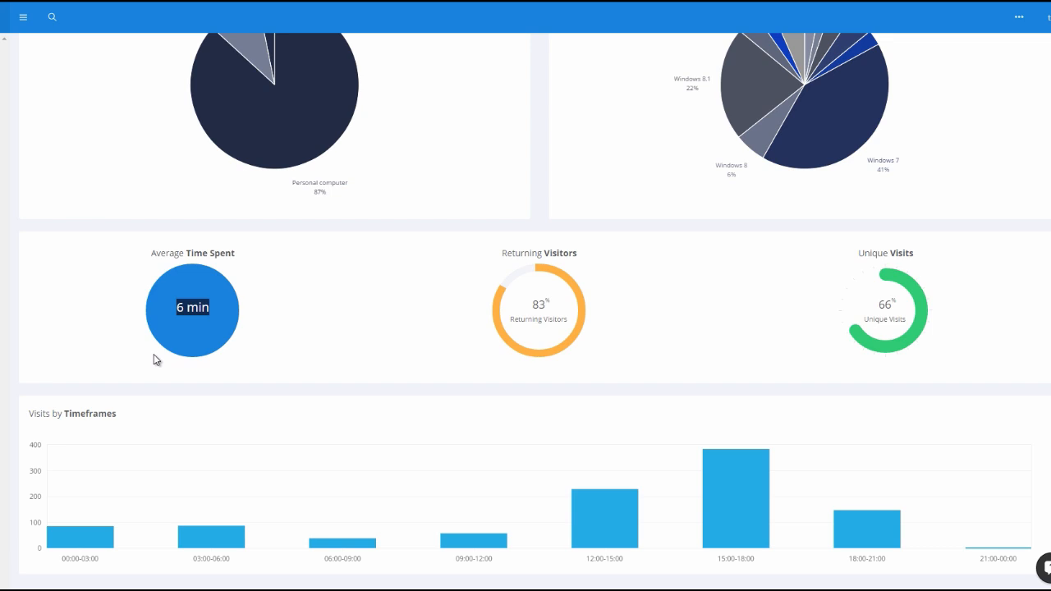